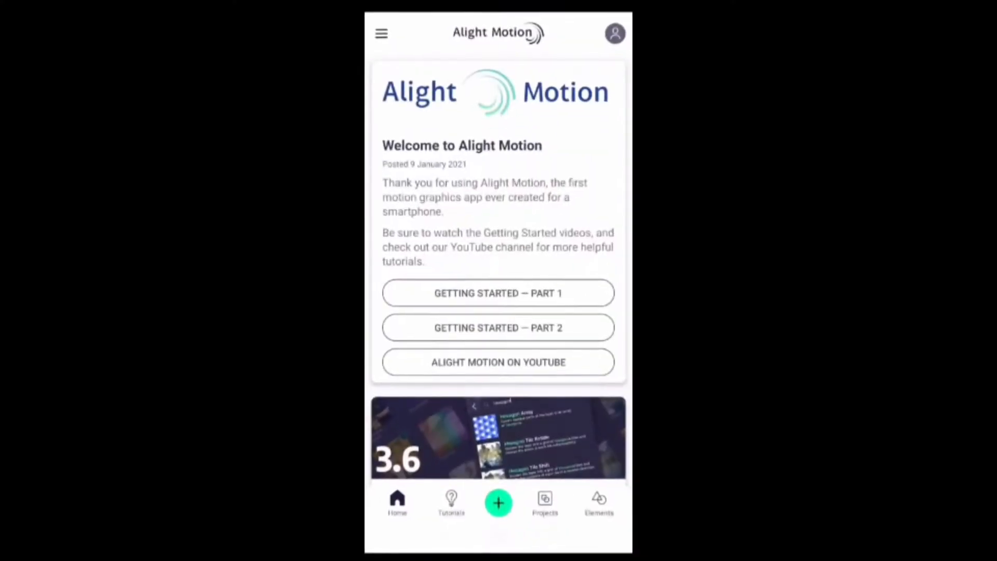
Create a project named 'Transition' at 16:9, 1080p, 60 fps with a black background
left_click(498, 503)
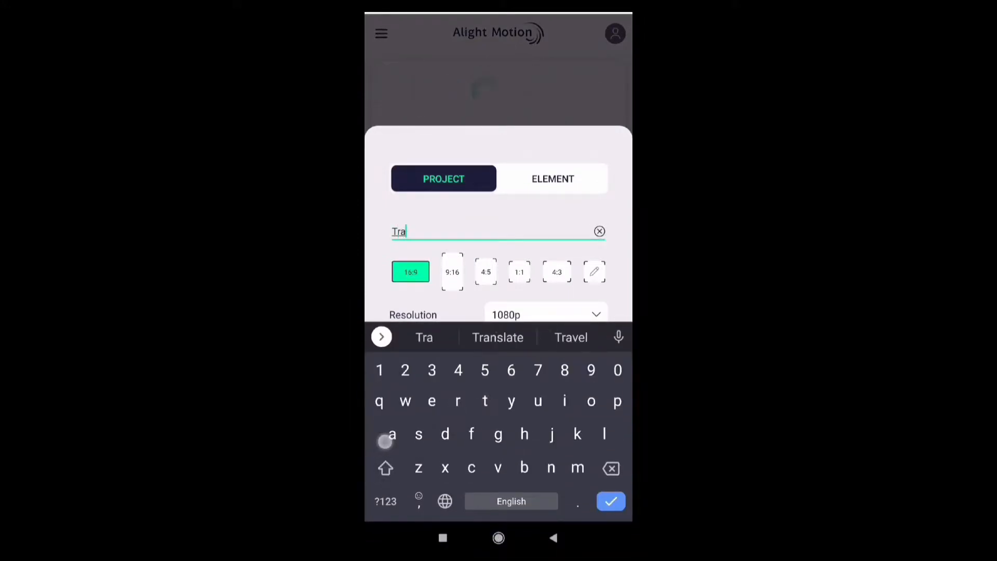
type("Transition")
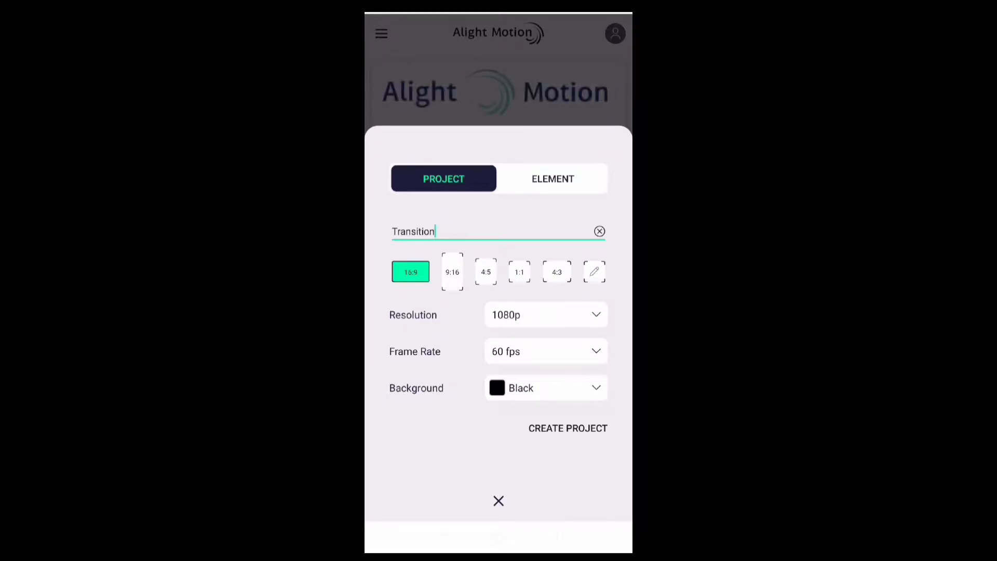
left_click(568, 428)
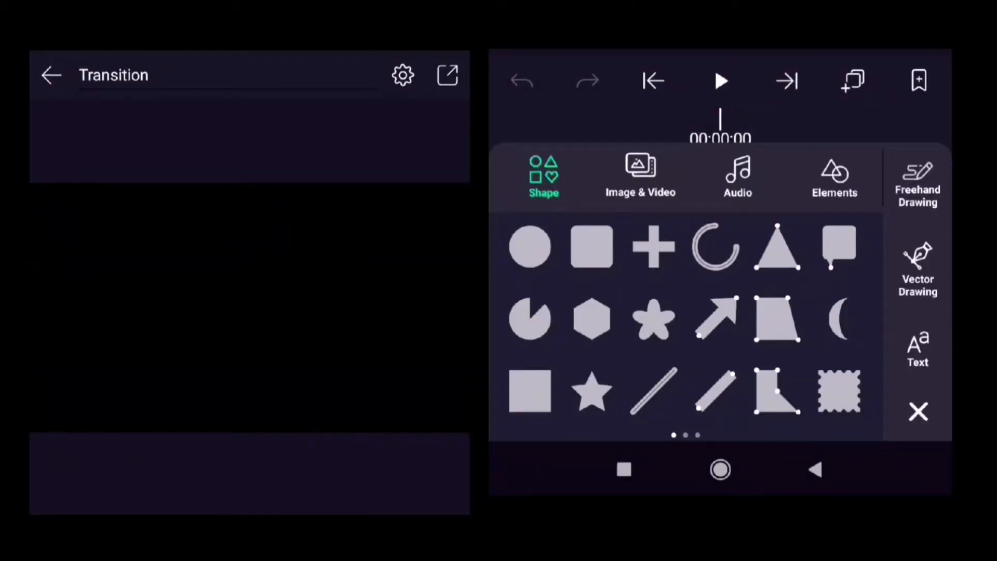
Add a square rectangle layer, test-rotate it, and return its rotation to 0°
left_click(590, 247)
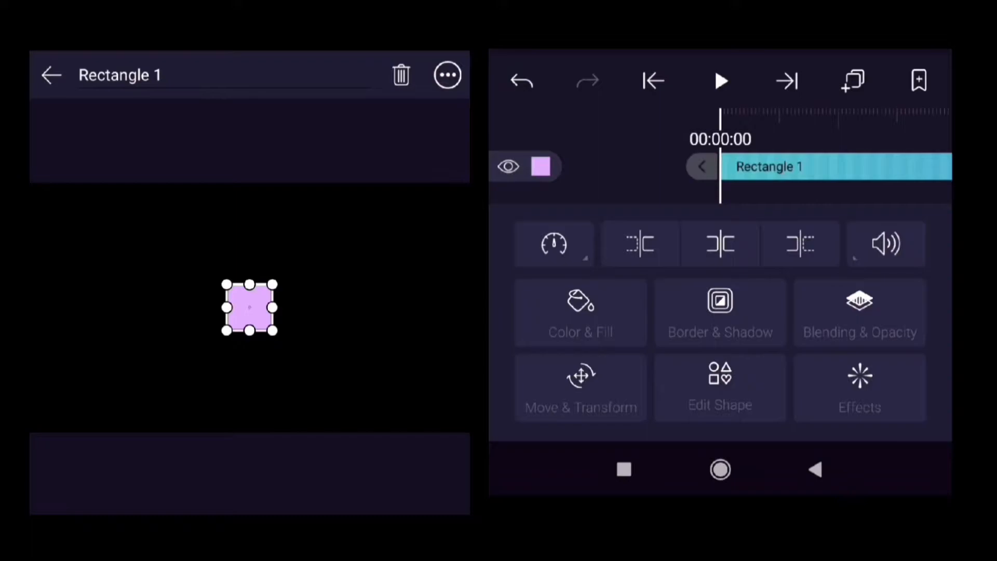
left_click(580, 386)
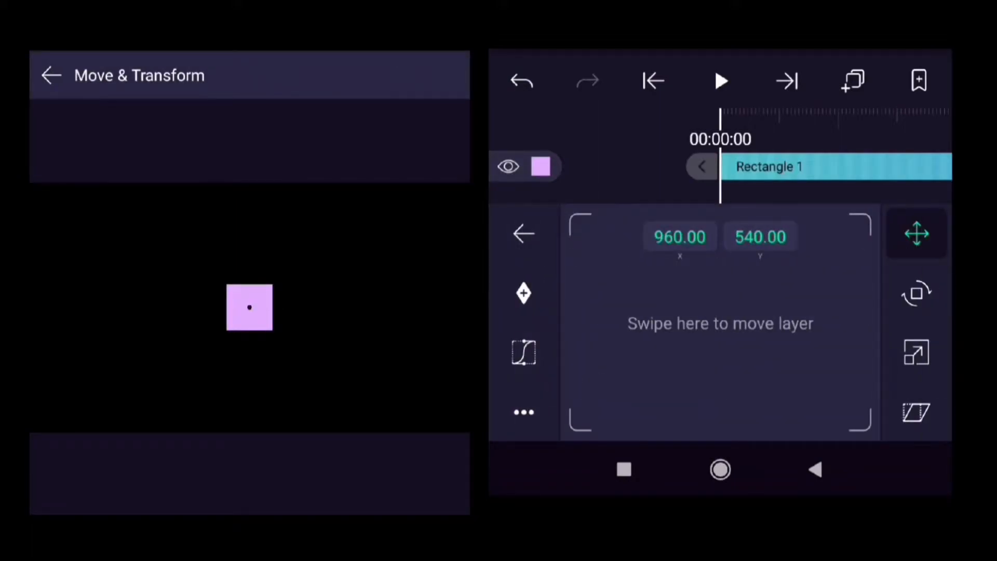
left_click(916, 292)
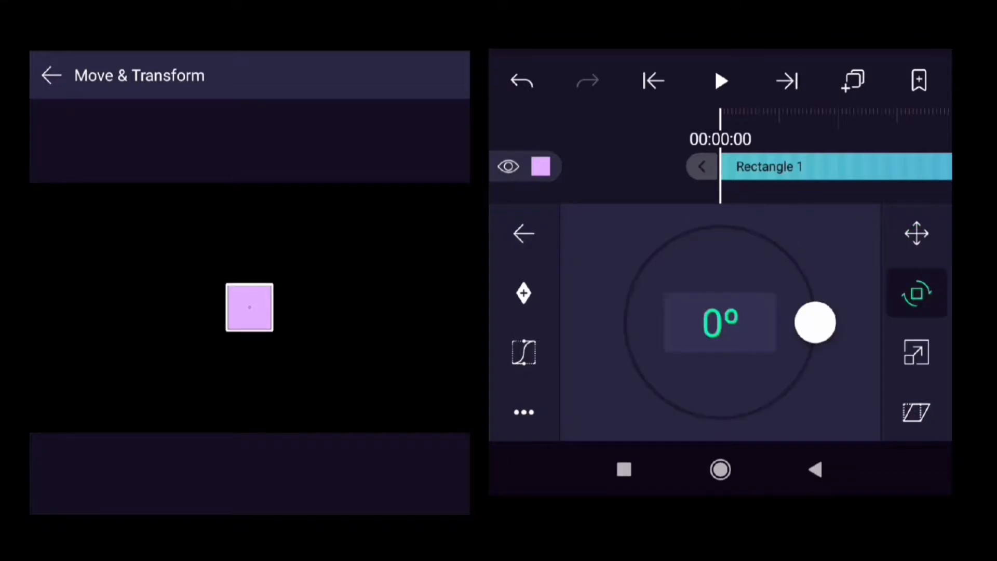
left_click_drag(816, 323, 830, 314)
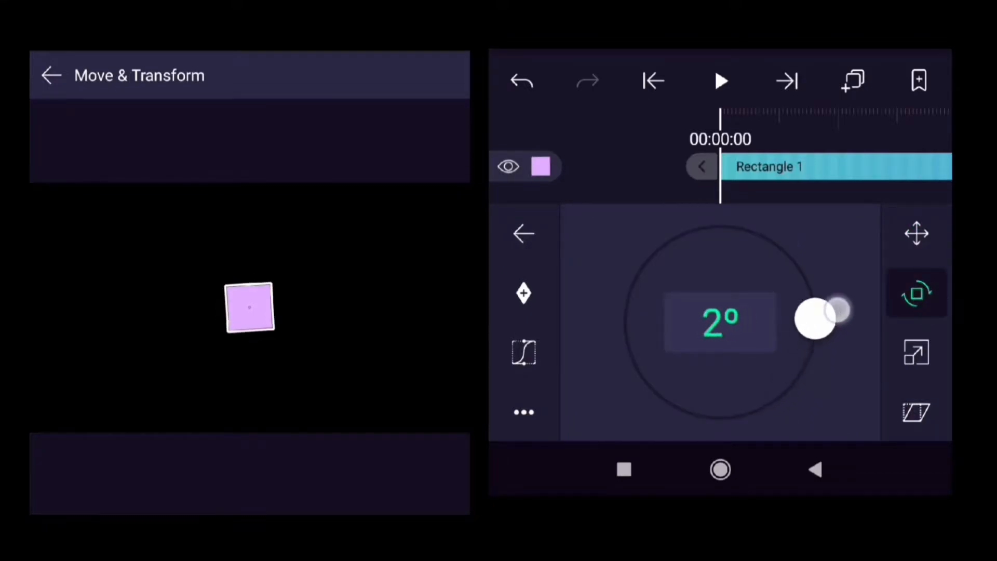
left_click_drag(826, 308, 814, 331)
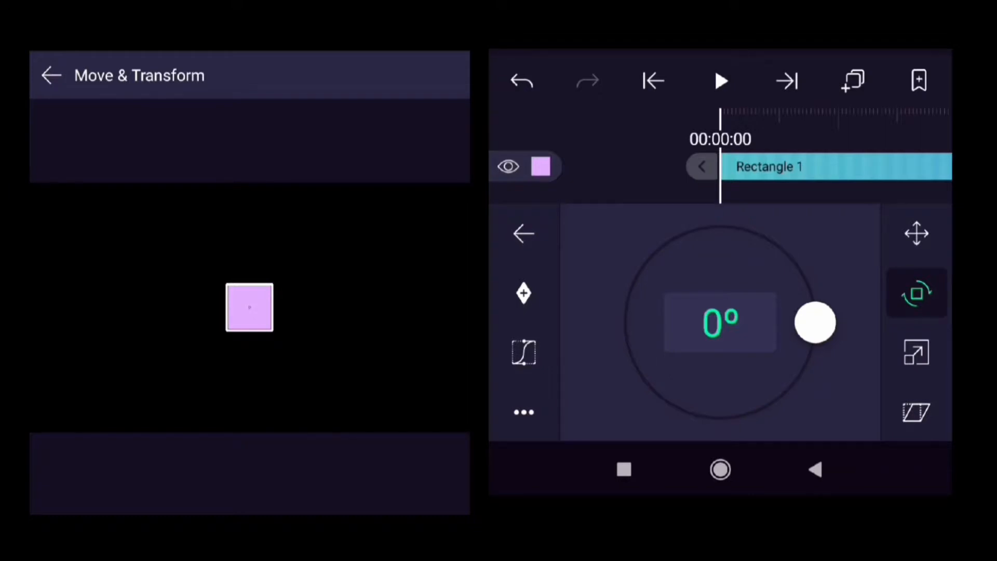
Briefly move Rectangle 1 off-centre, then return its position to 960, 540
left_click(917, 233)
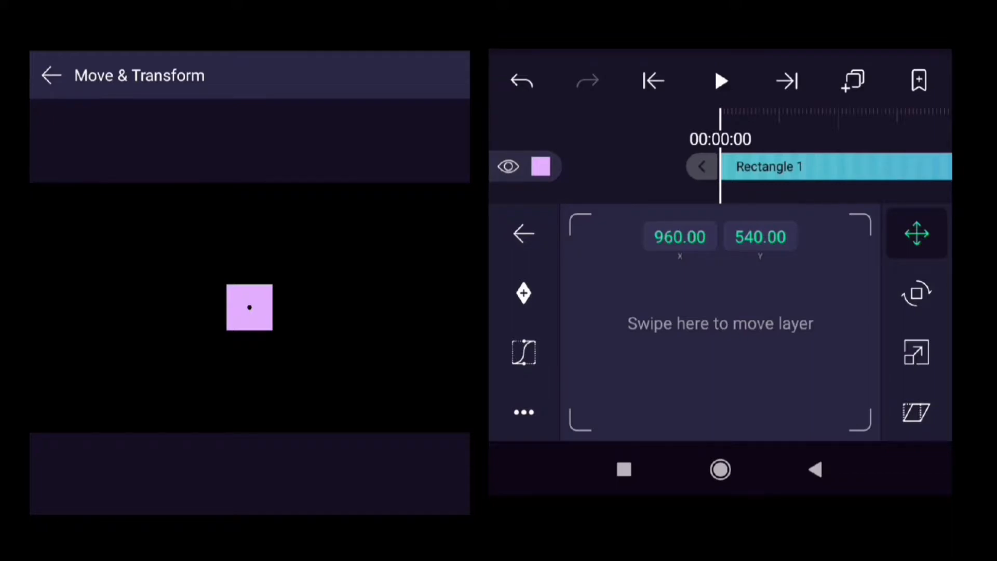
left_click_drag(720, 323, 744, 345)
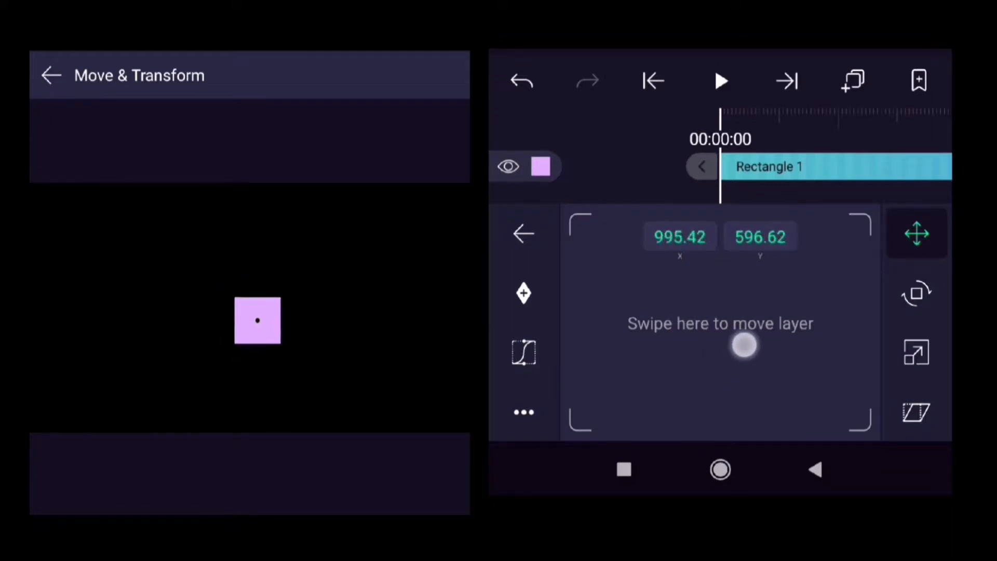
left_click_drag(745, 344, 717, 342)
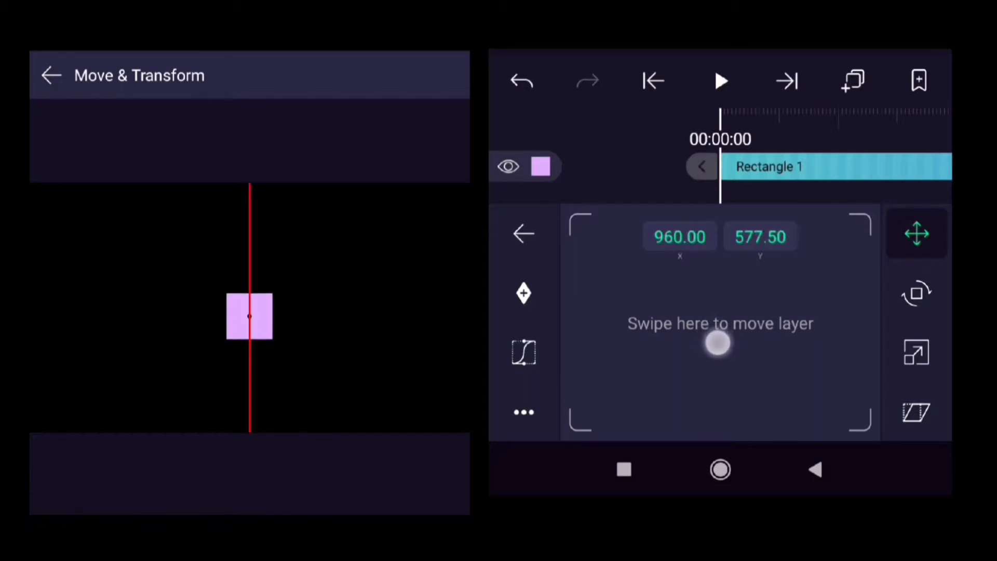
left_click_drag(717, 342, 705, 320)
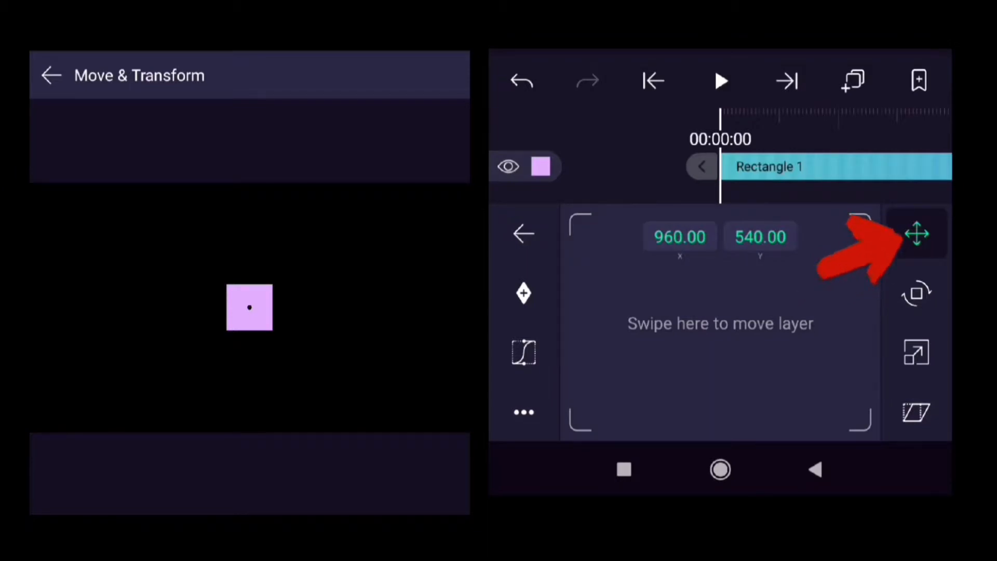
Switch to pivot mode and place the pivot at the square's bottom-left corner
left_click(917, 234)
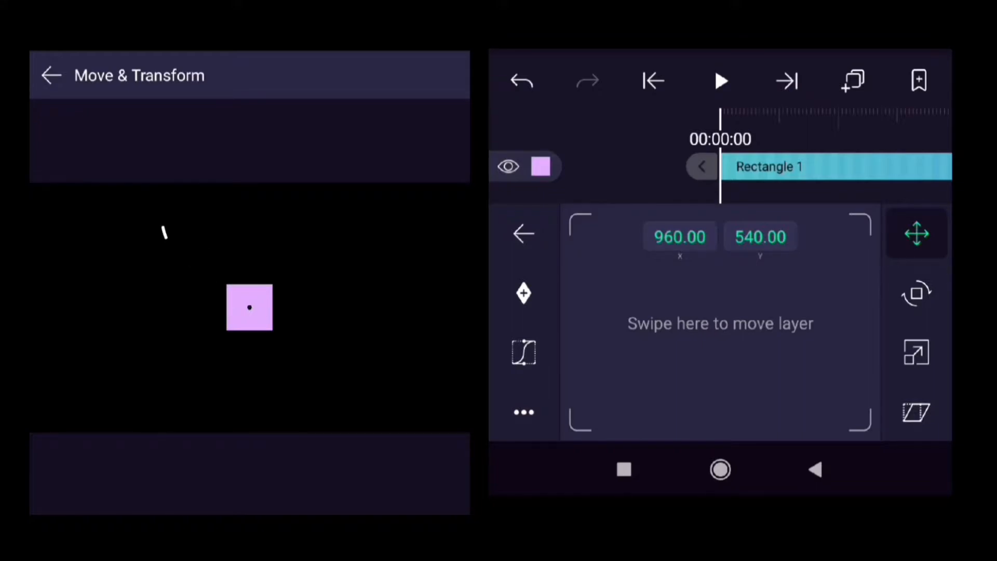
left_click(522, 294)
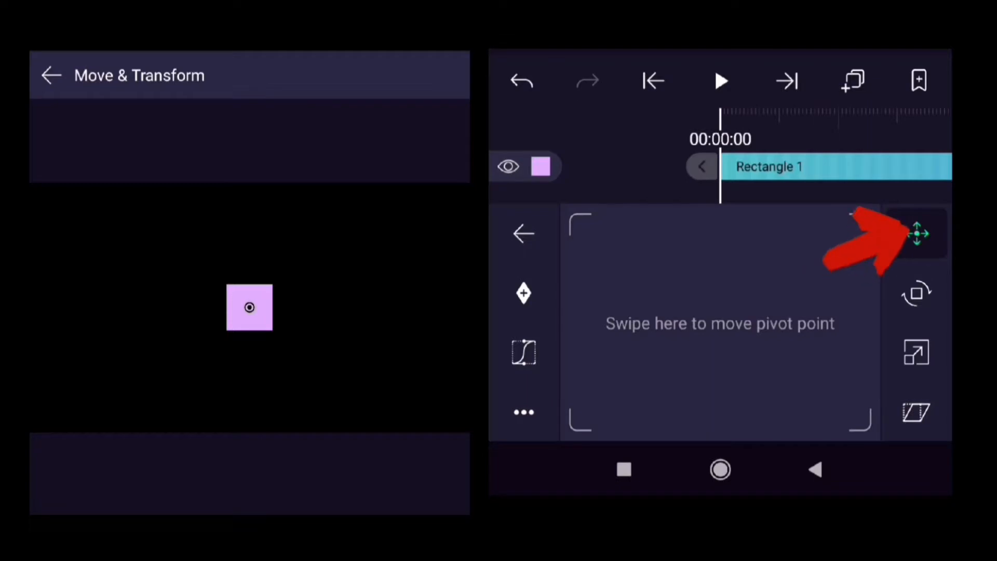
left_click(917, 234)
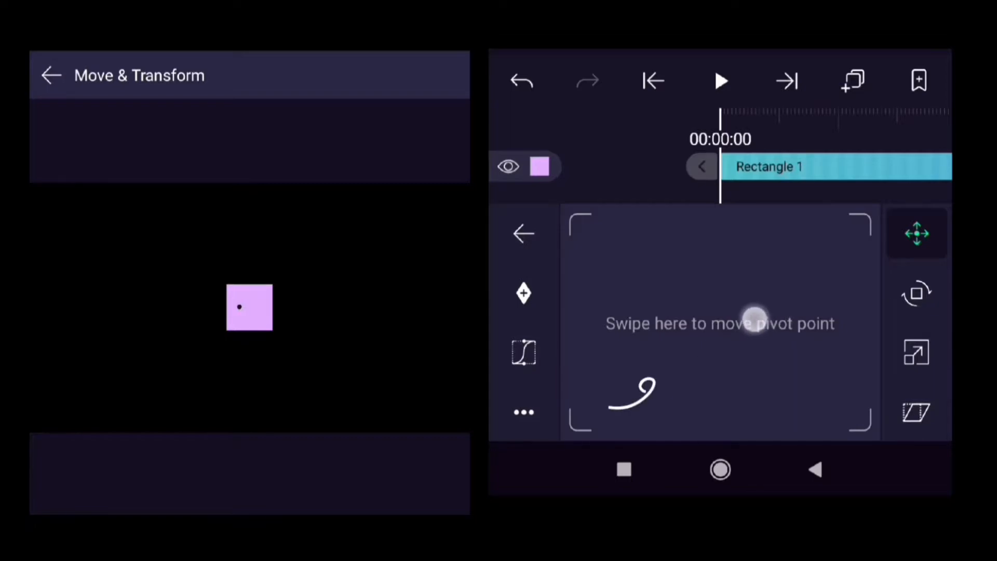
left_click_drag(754, 316, 729, 328)
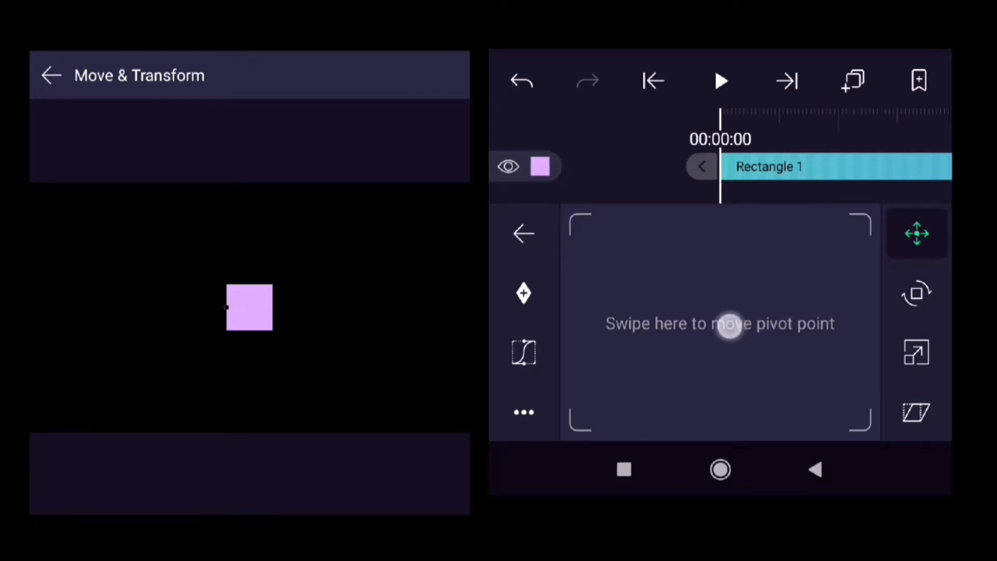
left_click_drag(729, 326, 723, 371)
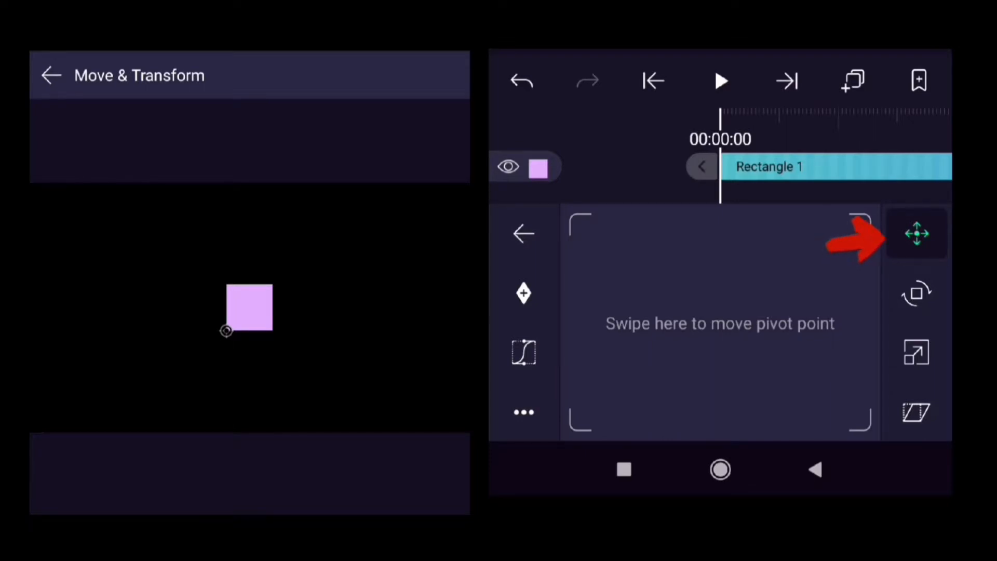
Test-rotate Rectangle 1 around its corner pivot, then exit Move & Transform
left_click(915, 234)
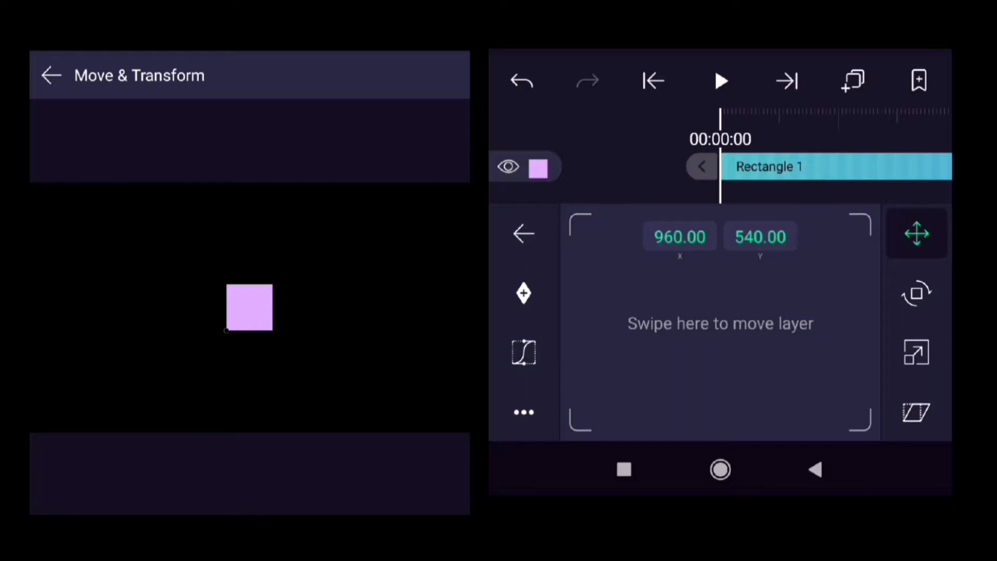
left_click_drag(720, 323, 734, 311)
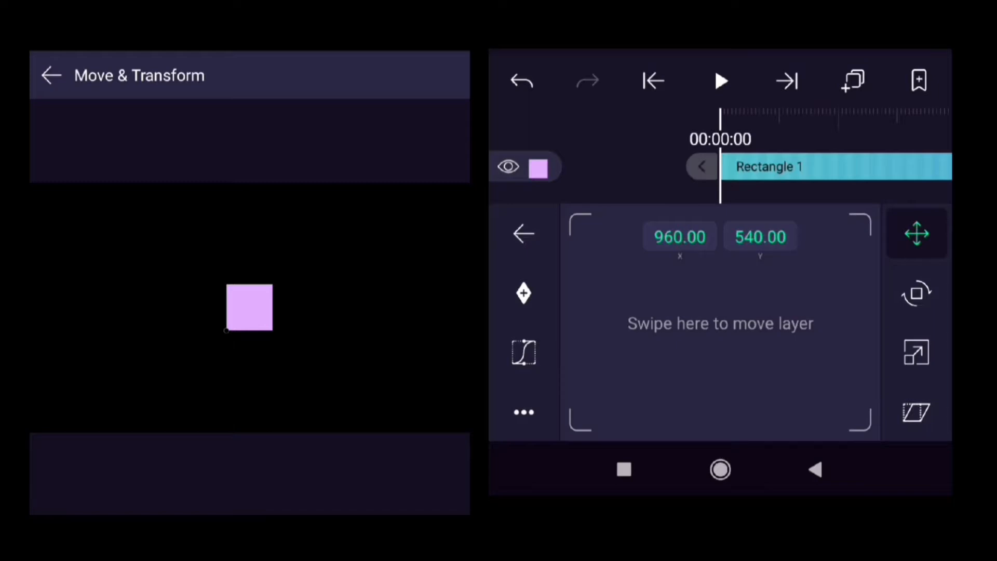
left_click(916, 292)
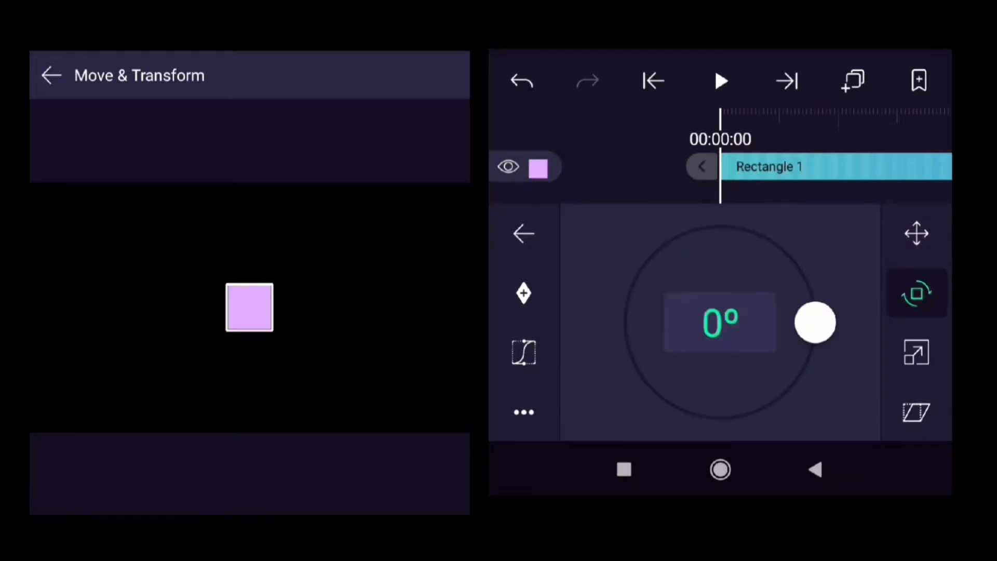
left_click_drag(815, 322, 823, 312)
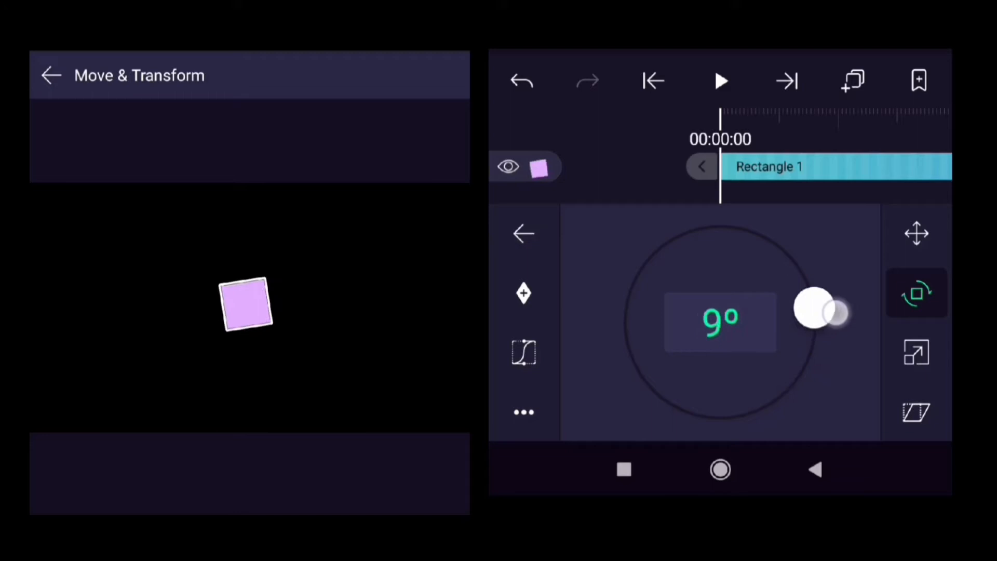
left_click_drag(813, 308, 813, 324)
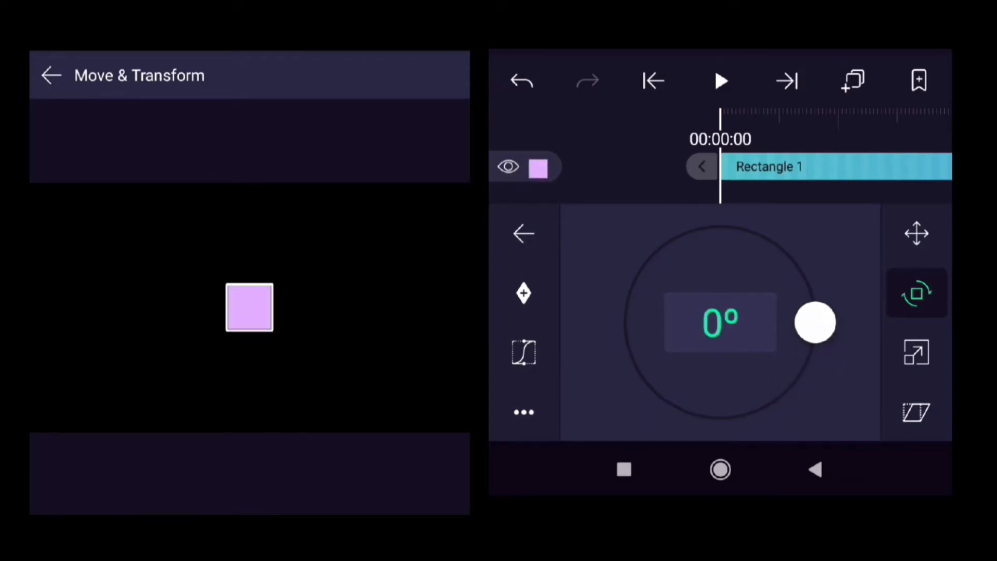
left_click(522, 233)
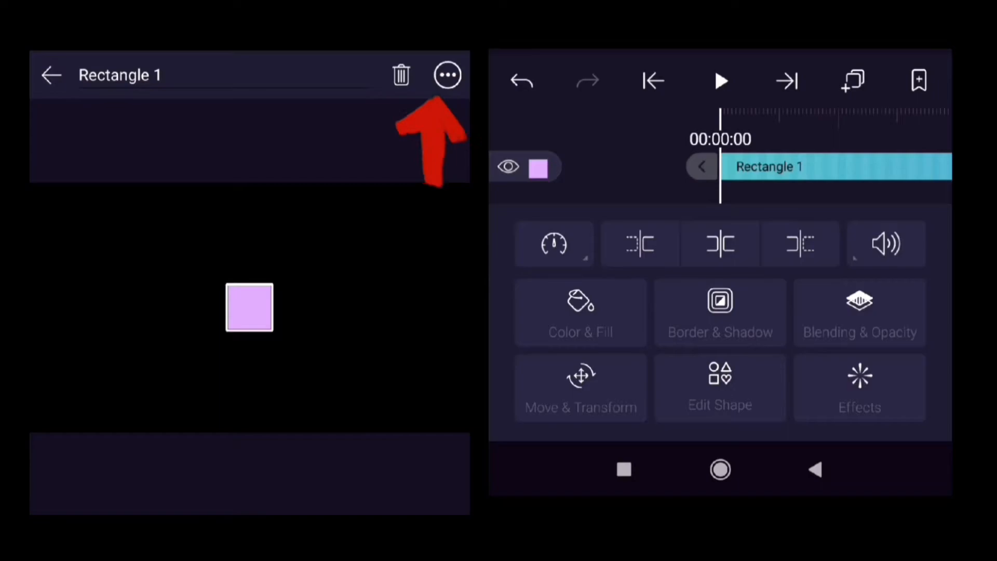
Make Rectangle 1 fill the canvas with Fit Screen, positioned at 100.50, 979.50
left_click(447, 74)
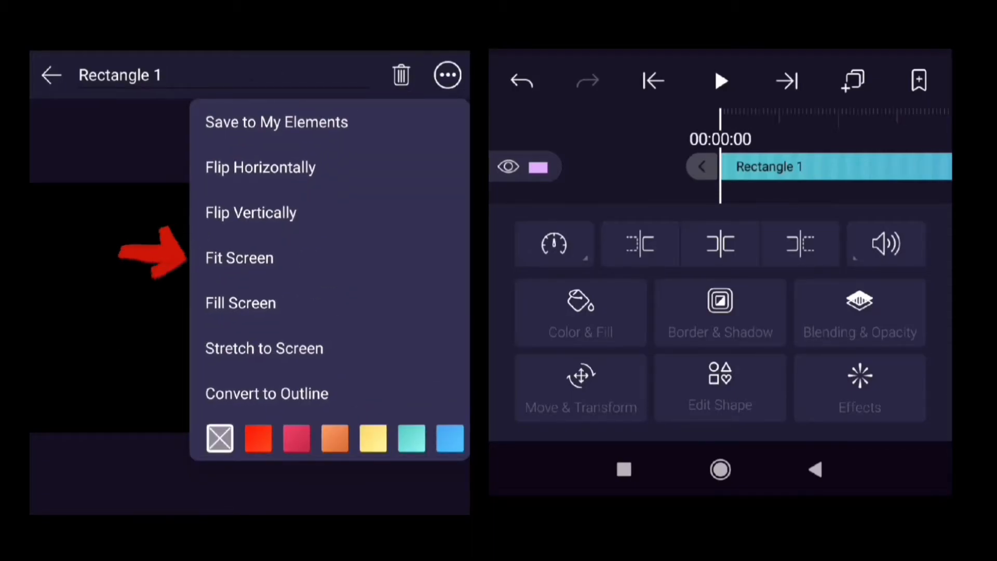
left_click(239, 257)
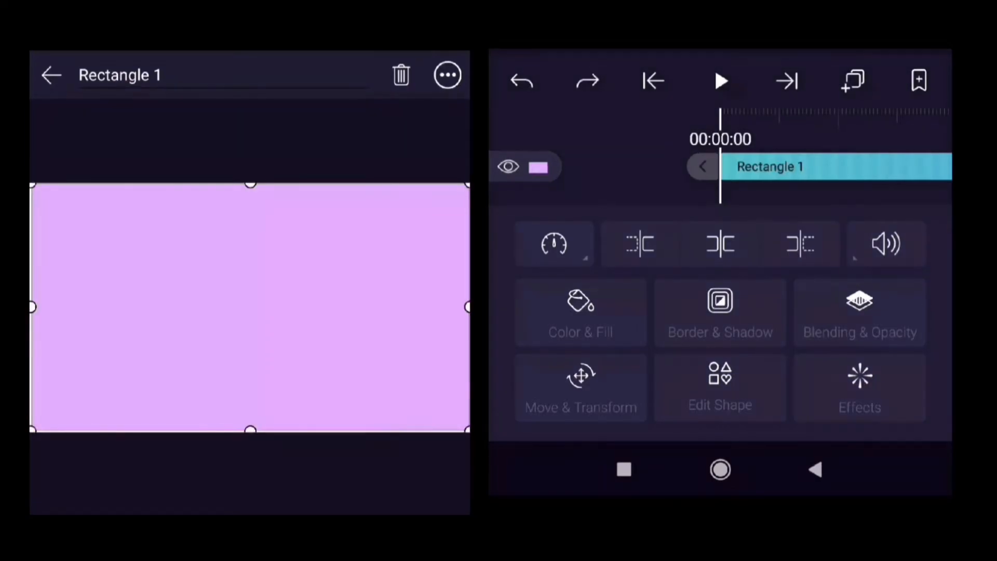
left_click(580, 388)
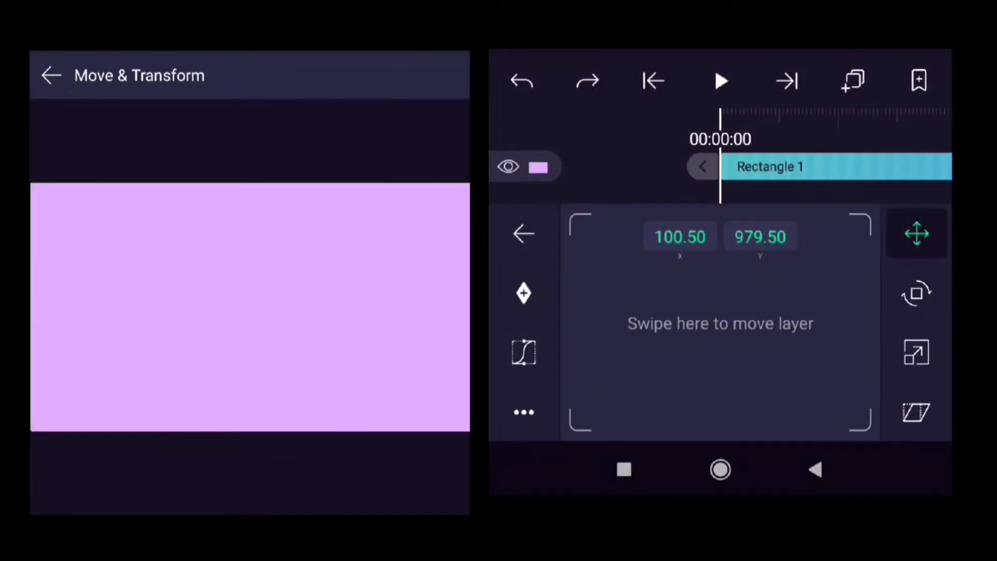
Set Rectangle 1's rotation to 90° at the start of the timeline
left_click(915, 292)
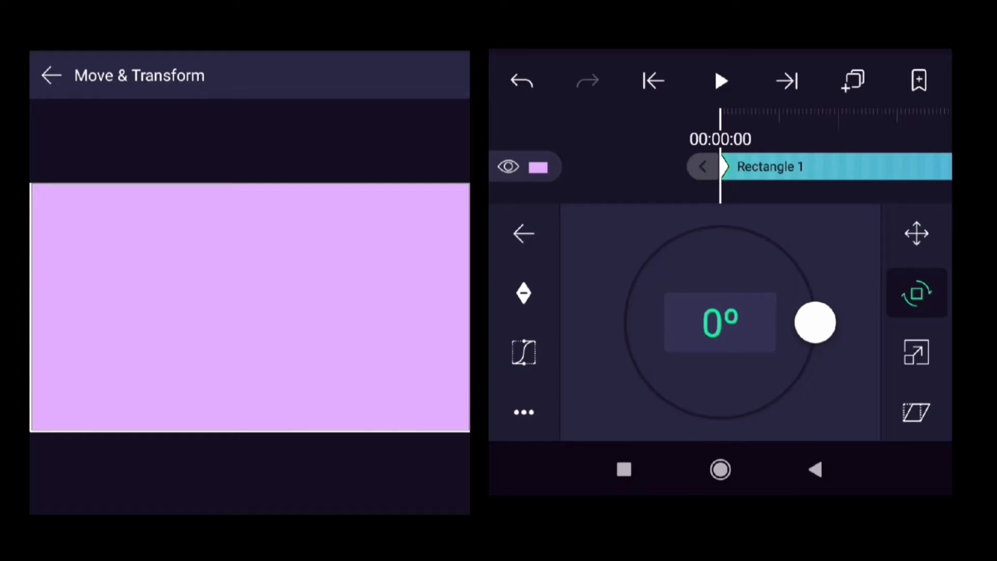
left_click_drag(816, 322, 746, 230)
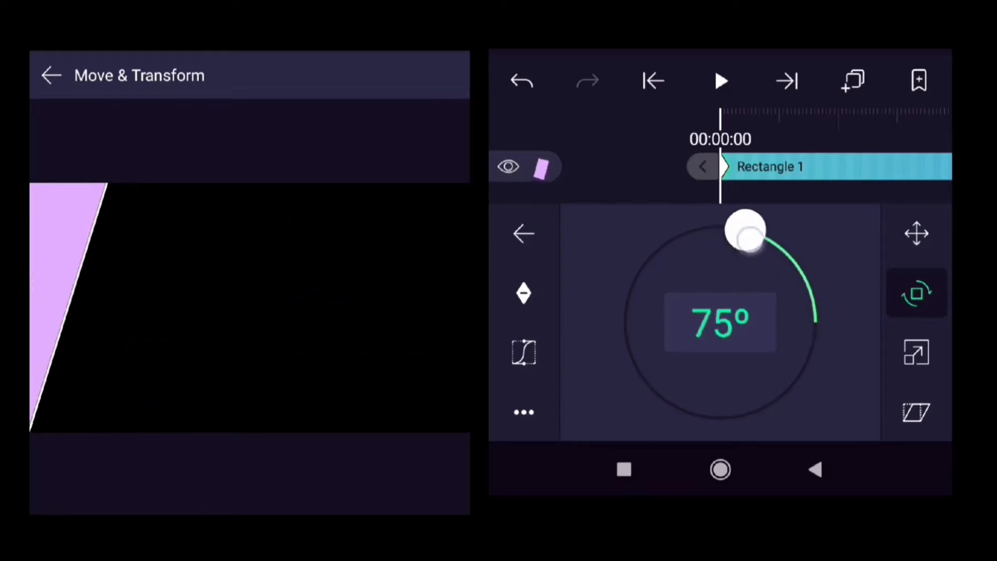
left_click_drag(746, 230, 732, 227)
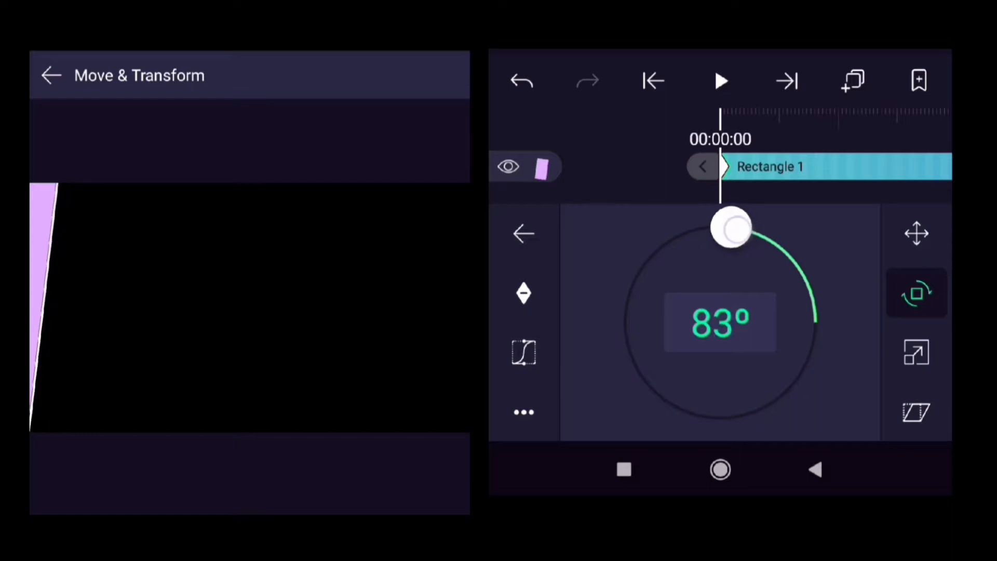
left_click_drag(733, 226, 725, 226)
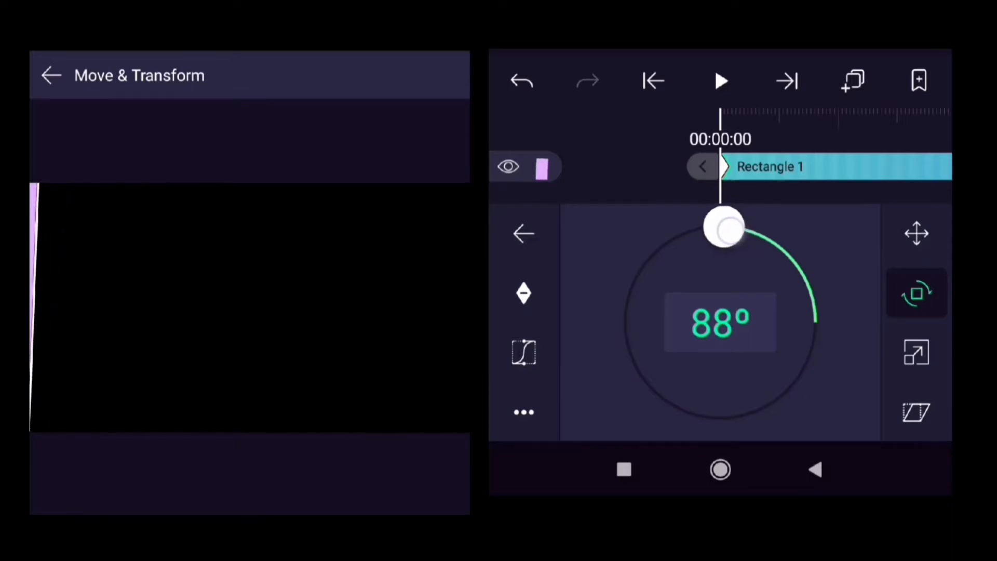
left_click_drag(728, 226, 720, 226)
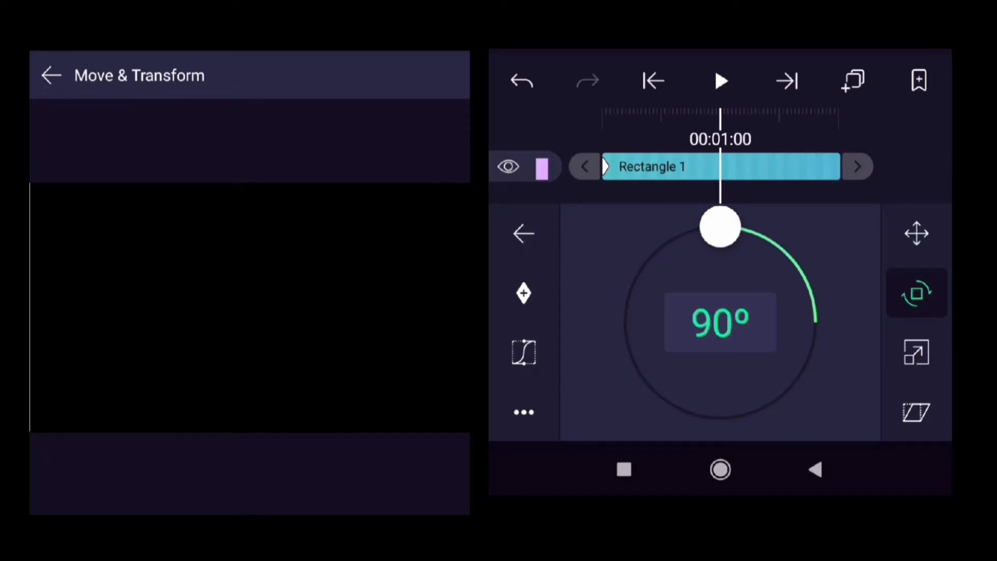
Keyframe the rotation back to 0° at one second and scrub to check the swing
left_click_drag(721, 226, 726, 229)
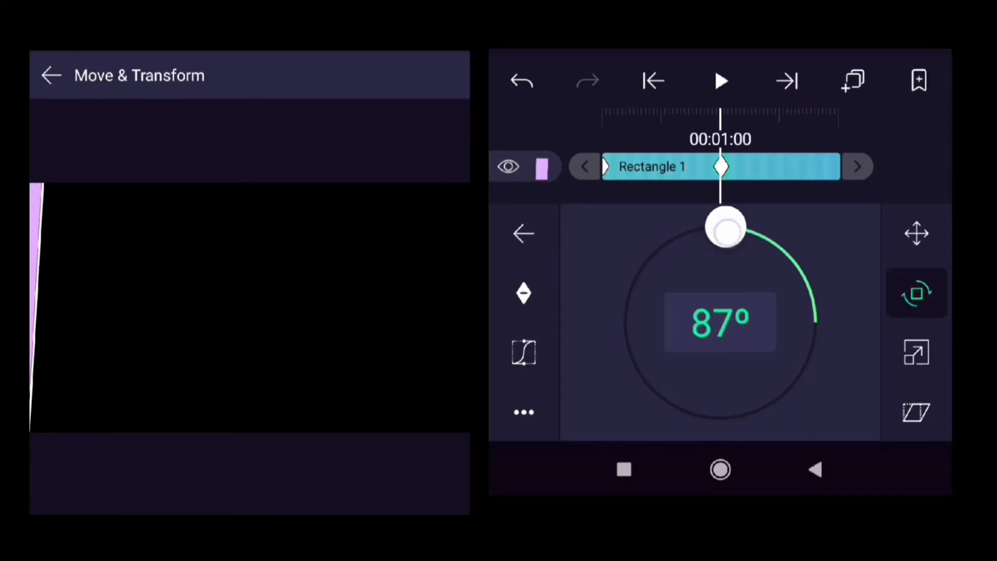
left_click_drag(725, 228, 795, 262)
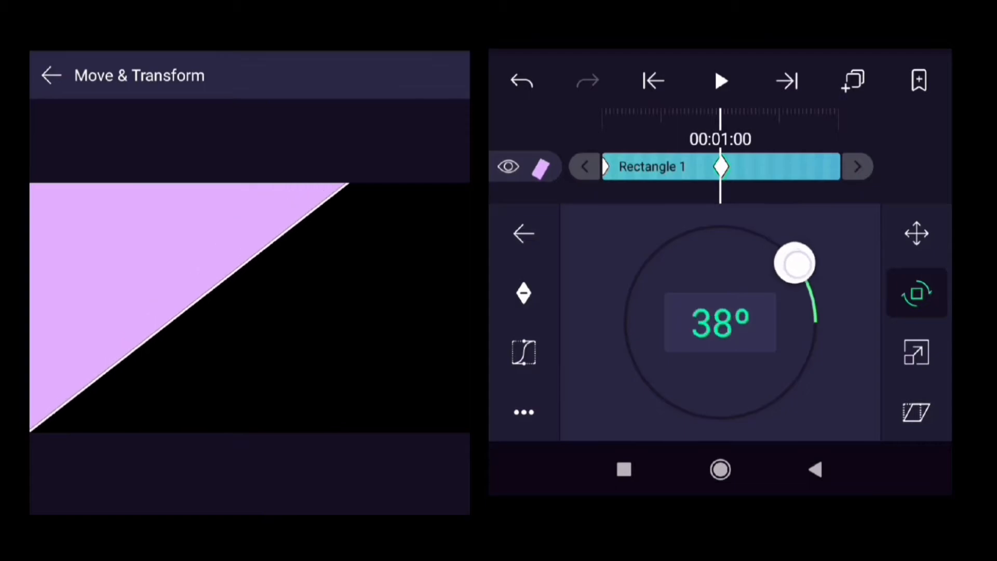
left_click_drag(794, 262, 815, 312)
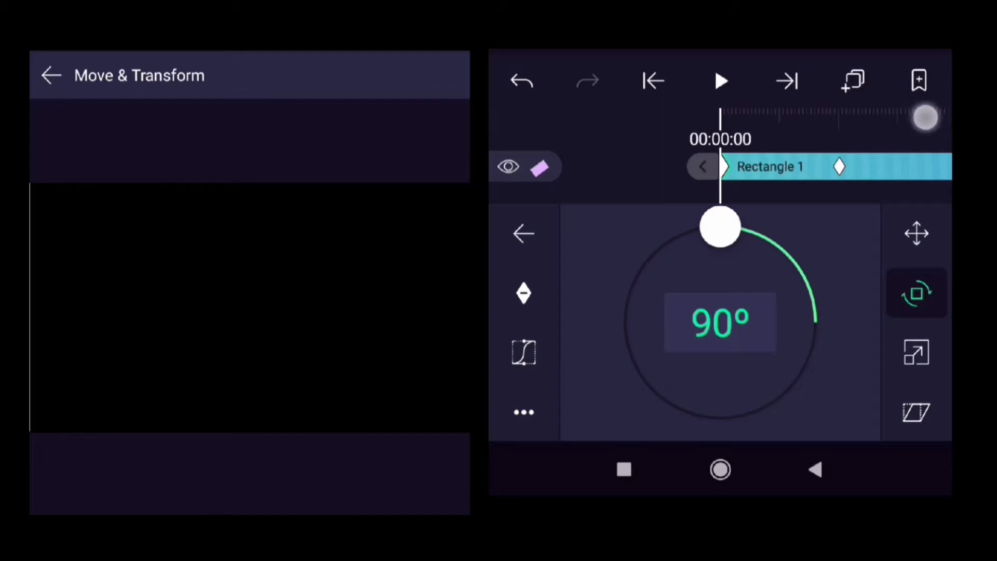
left_click(720, 80)
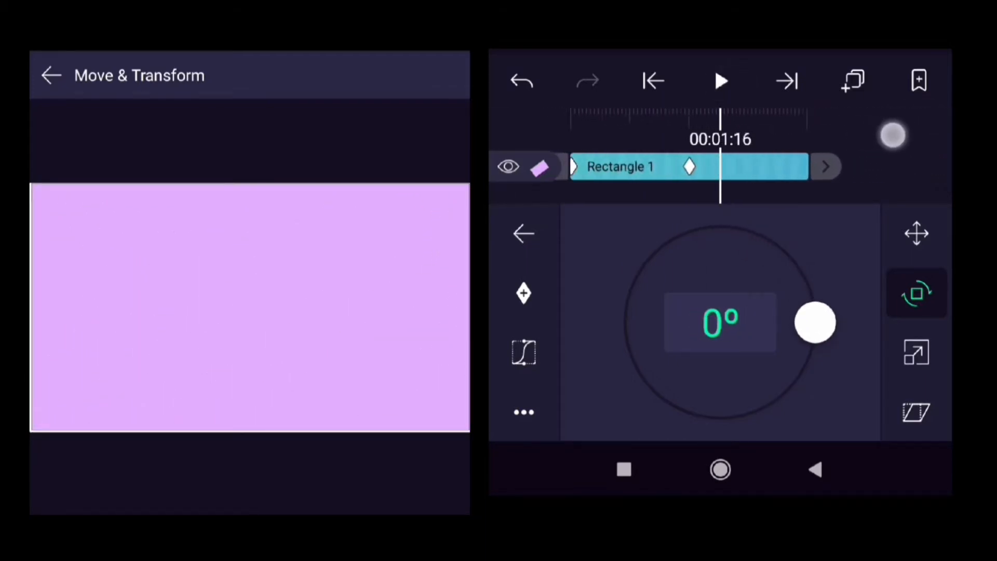
left_click_drag(817, 323, 804, 275)
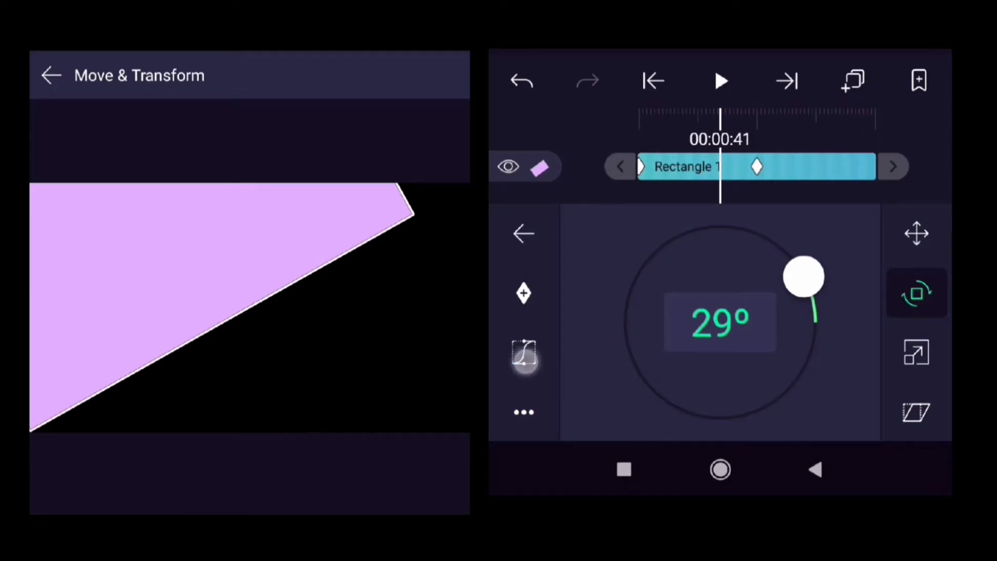
Apply cubic Bezier ease-in-out to the rotation keyframes, giving 17° mid-animation
left_click(523, 359)
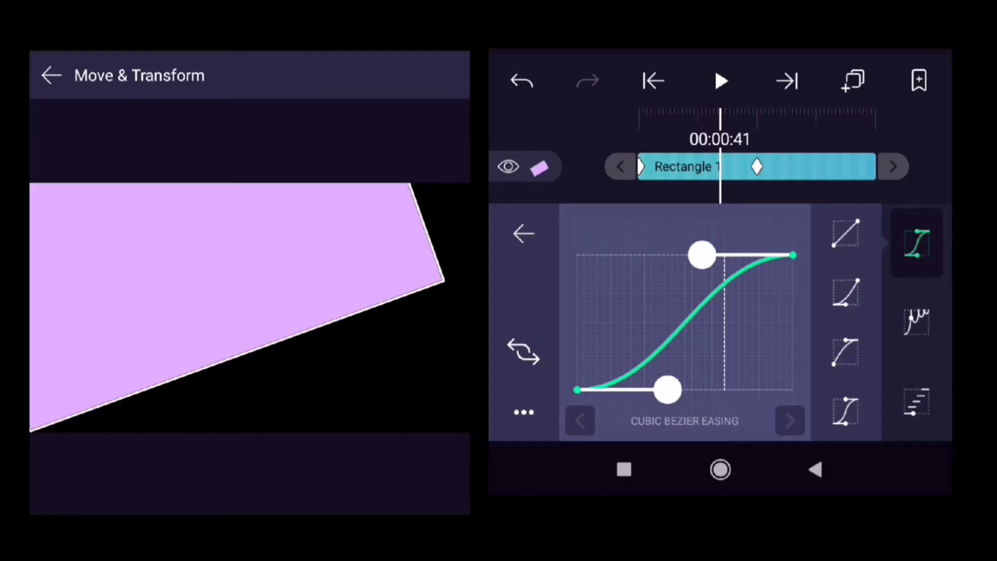
left_click(654, 81)
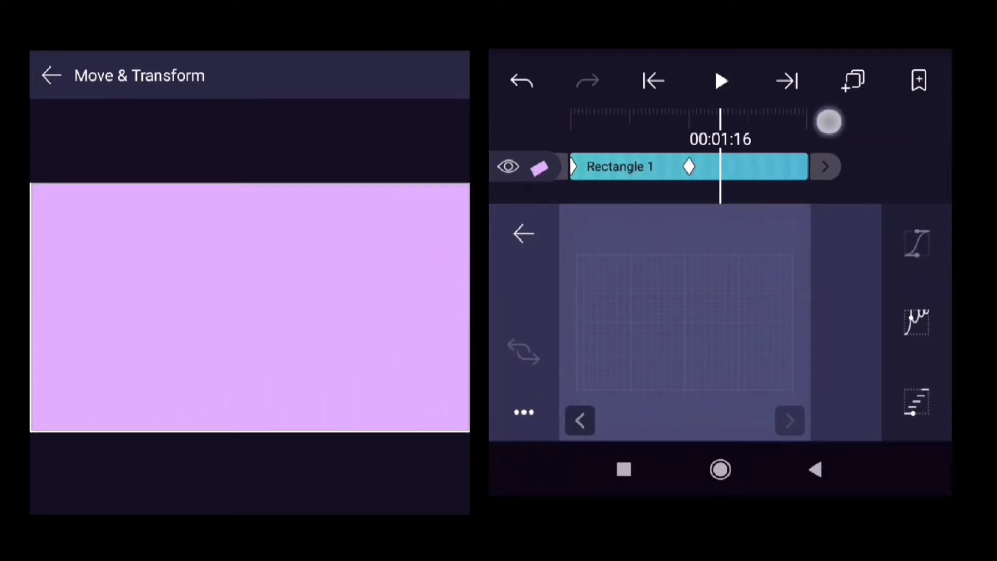
left_click(918, 244)
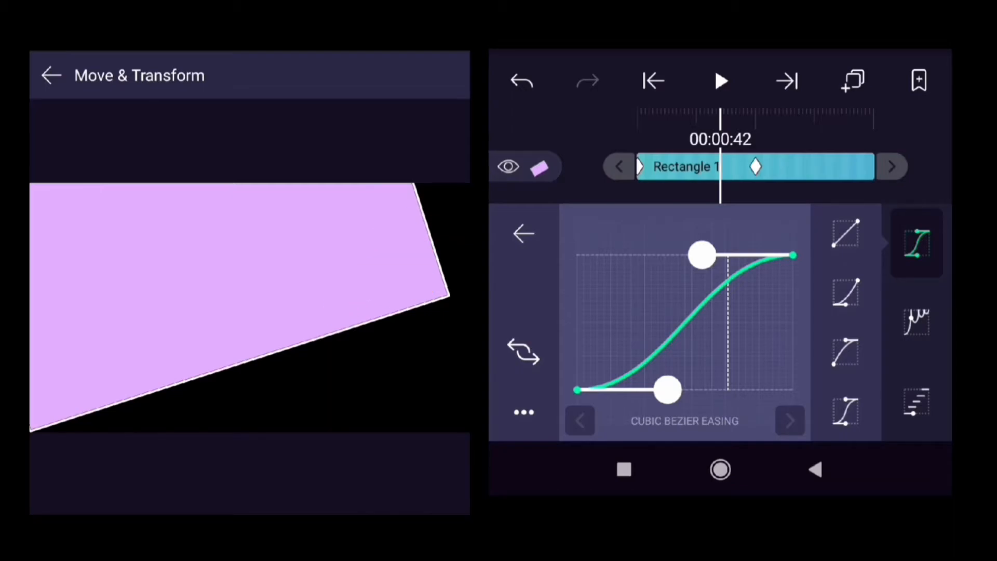
left_click(916, 292)
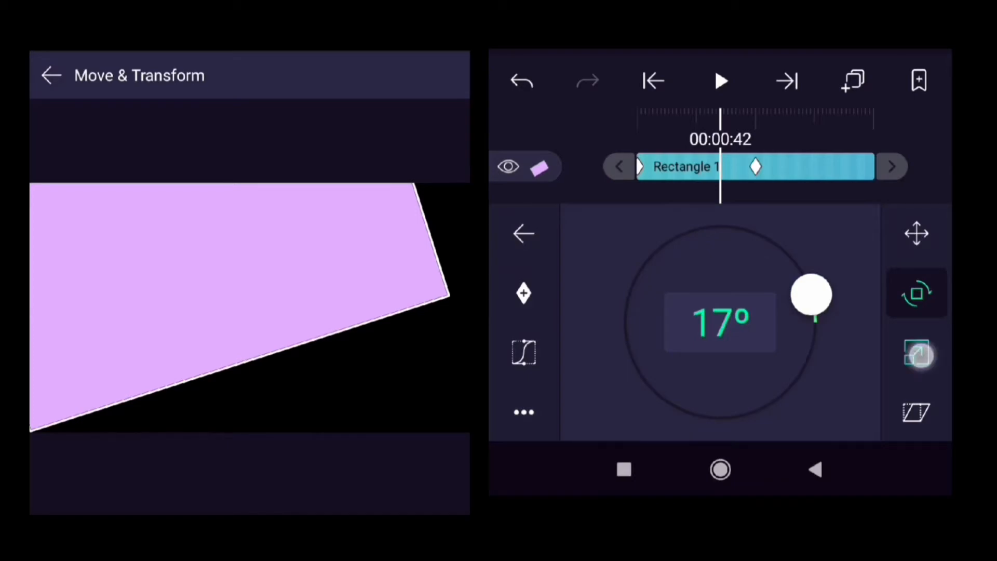
Unlink Rectangle 1's scale and enlarge it to about 2490 × 1753 px
left_click(917, 353)
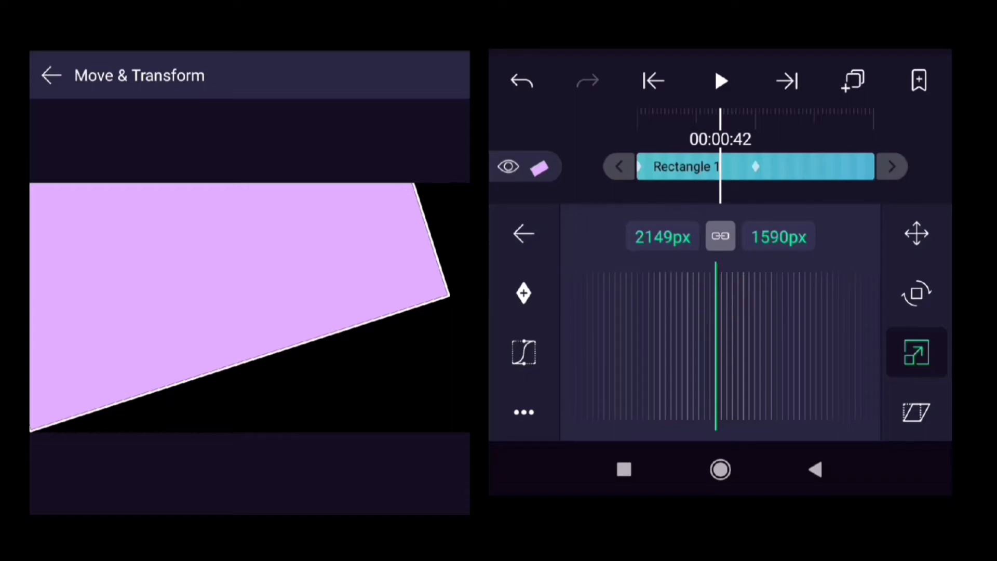
left_click(720, 236)
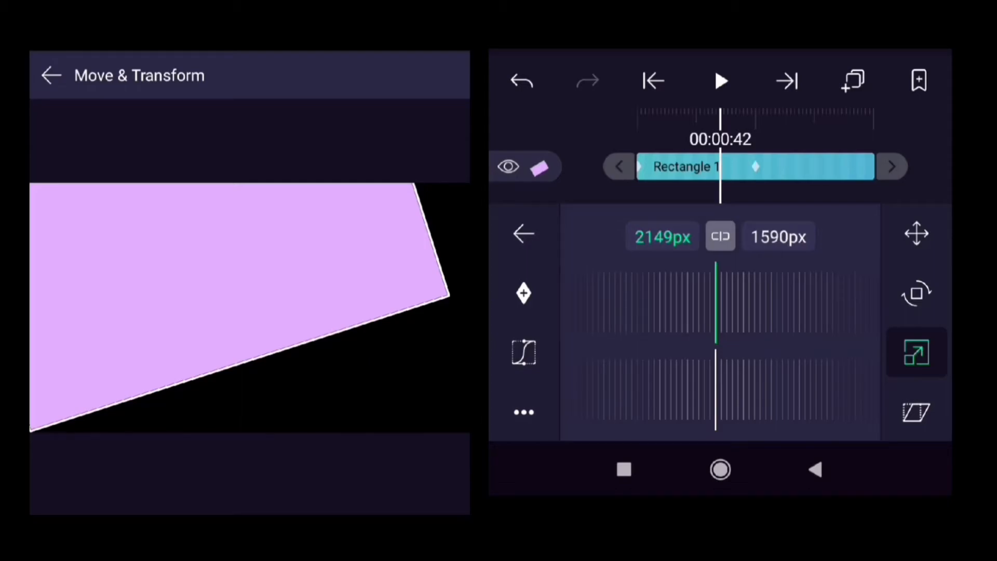
left_click_drag(712, 299, 623, 299)
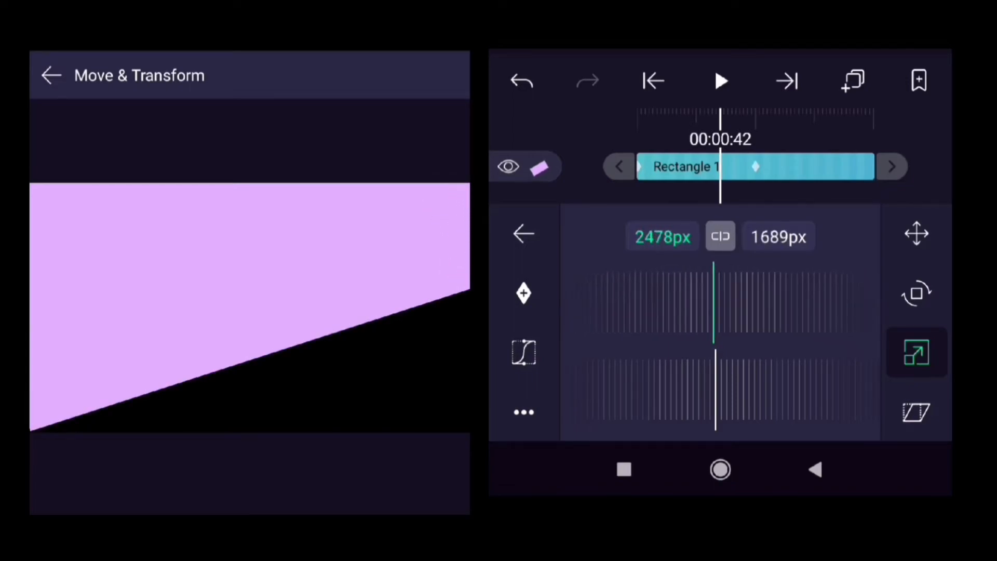
left_click_drag(718, 121, 883, 124)
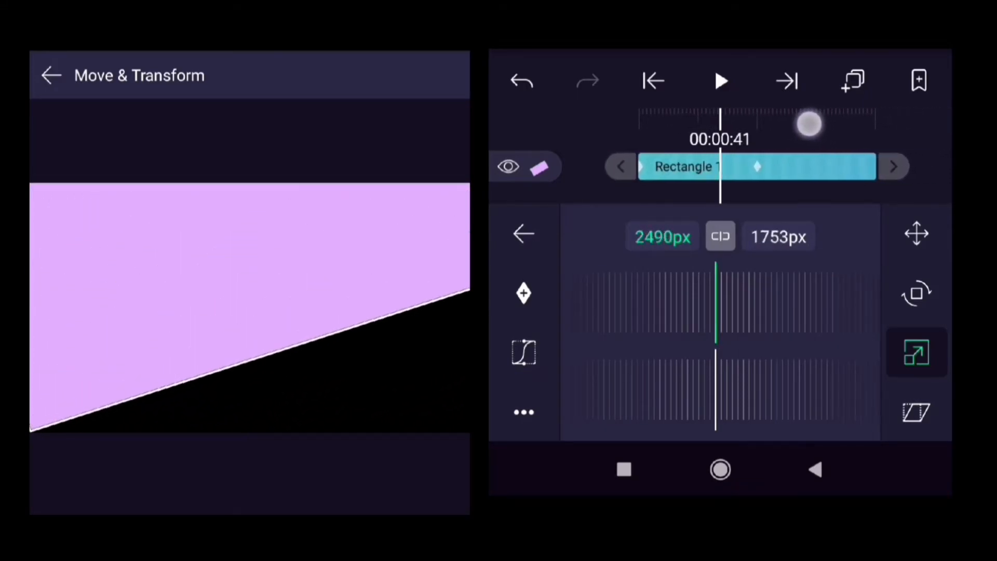
left_click_drag(809, 124, 877, 127)
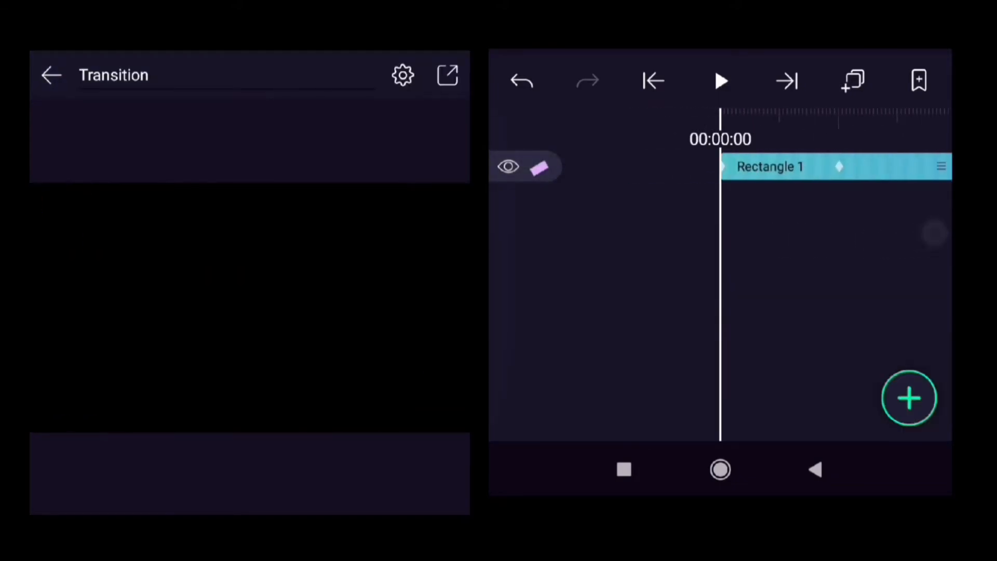
Select the Rectangle 1 layer on the timeline to show its editing options
left_click(770, 167)
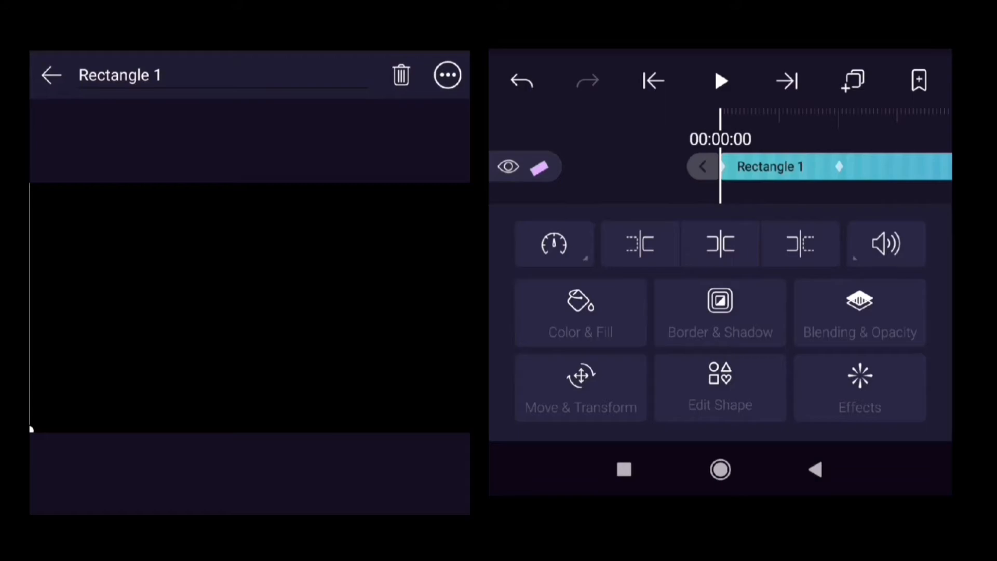
left_click(852, 80)
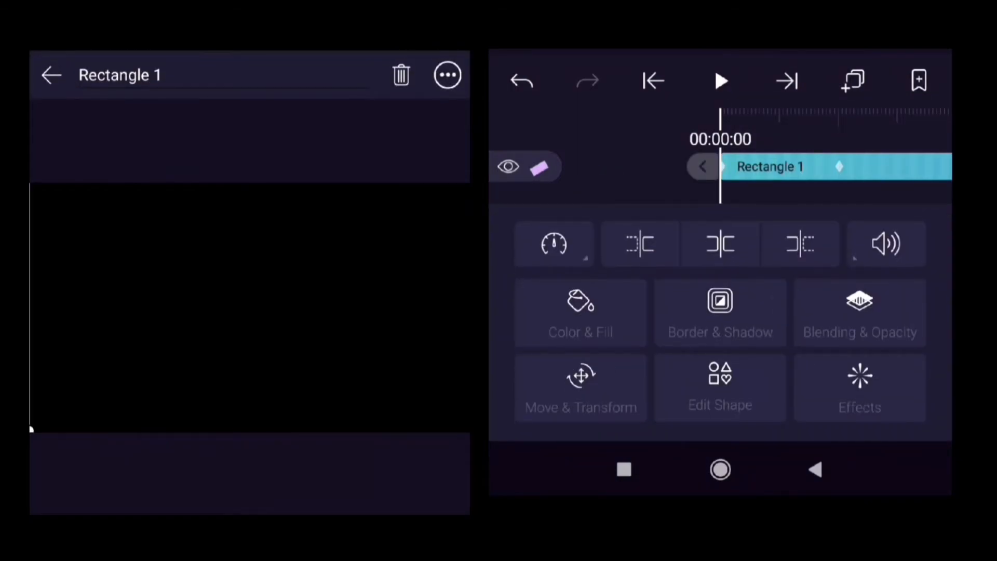
Colour the rectangle red through its colour settings
left_click(580, 312)
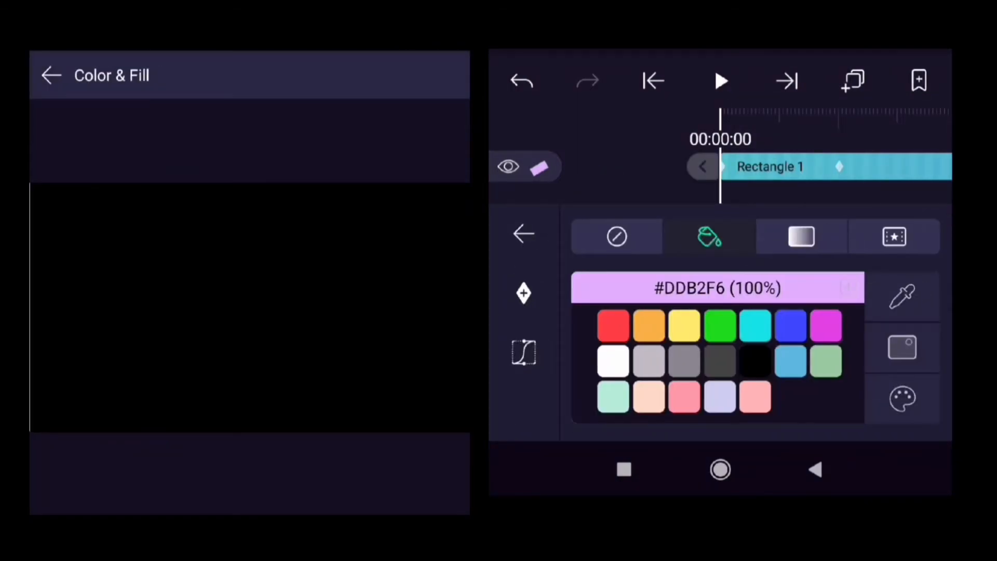
left_click(614, 325)
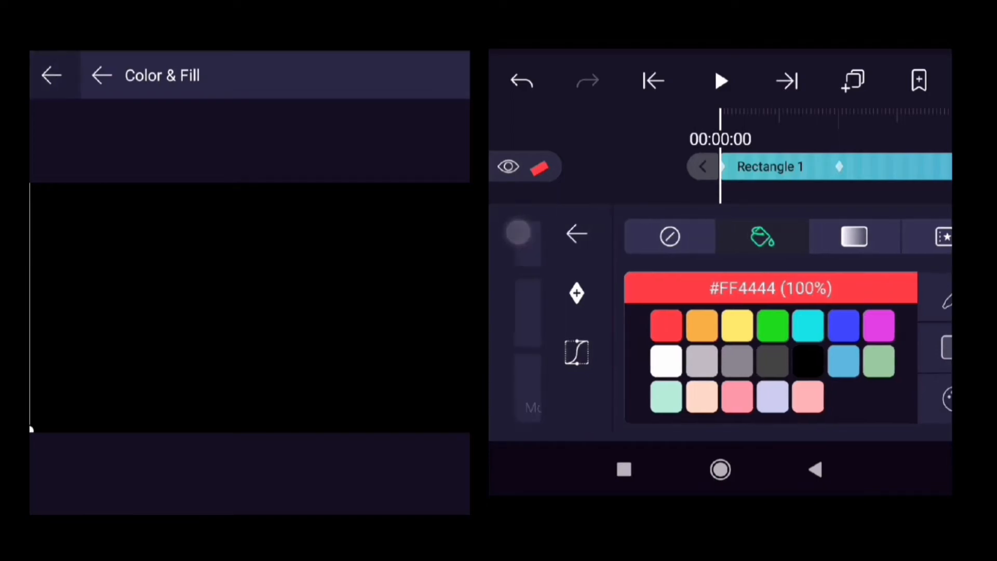
left_click(575, 234)
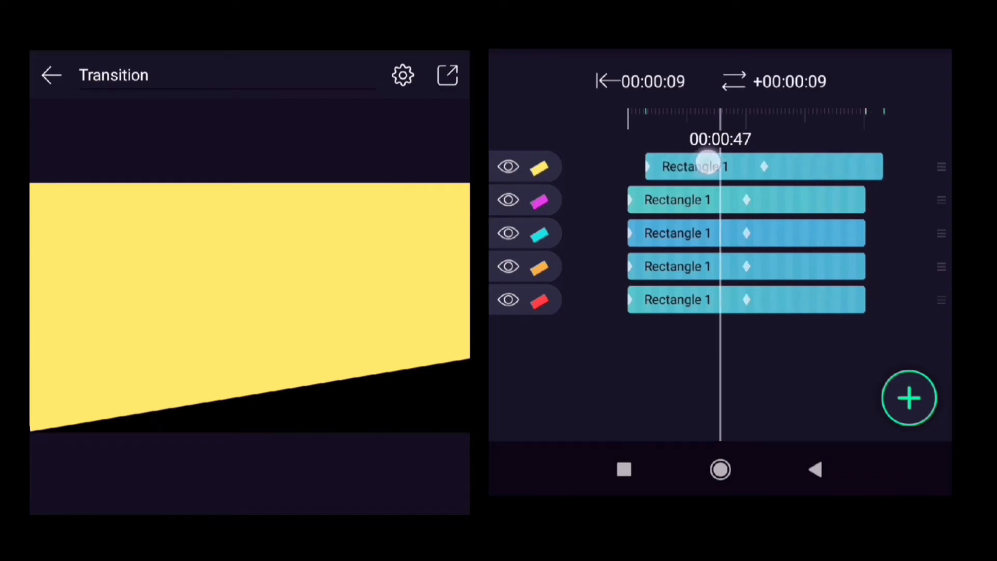
Shift the yellow rectangle later, then stagger all five layers in a cascade
left_click_drag(706, 167, 922, 178)
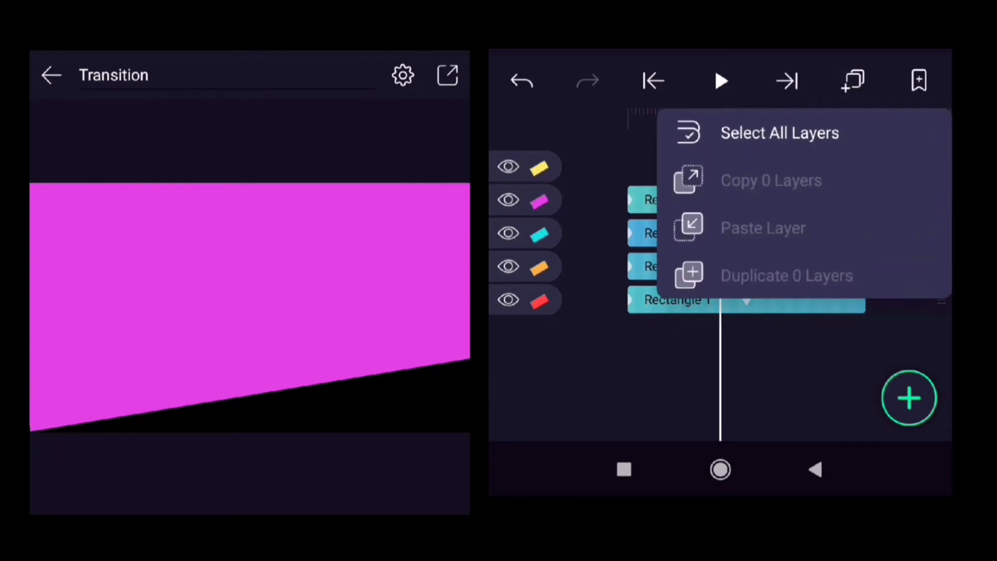
left_click(779, 133)
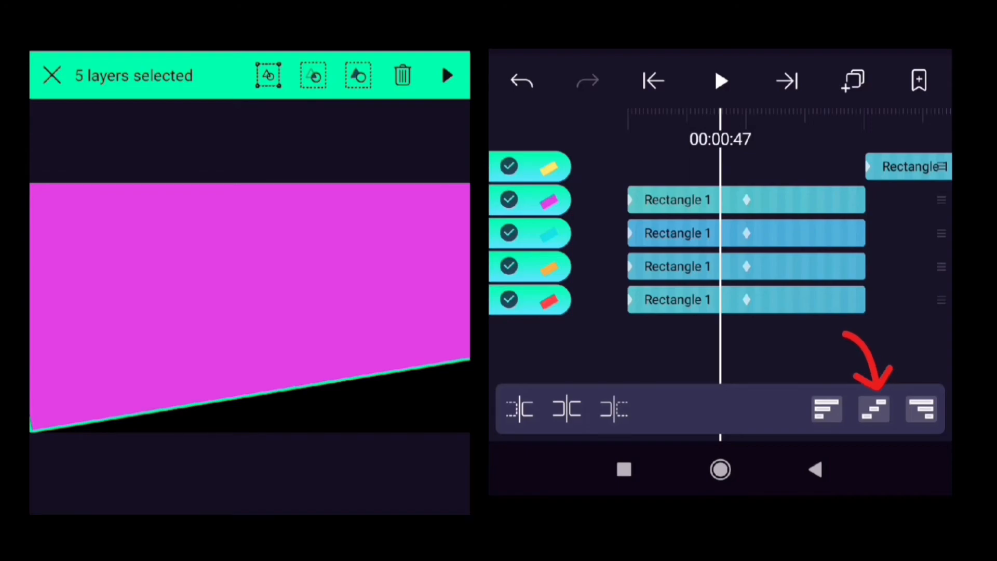
left_click(873, 409)
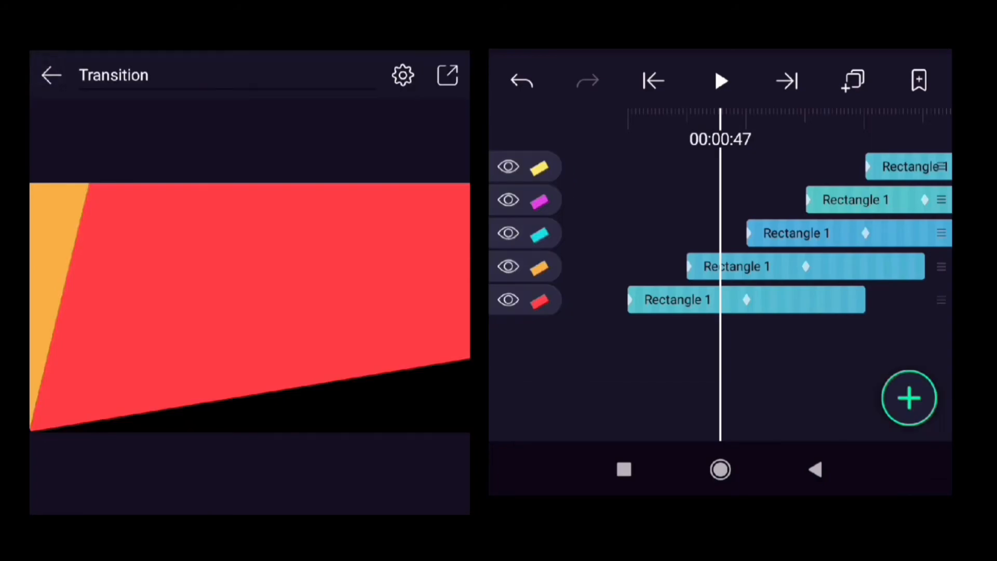
left_click(653, 81)
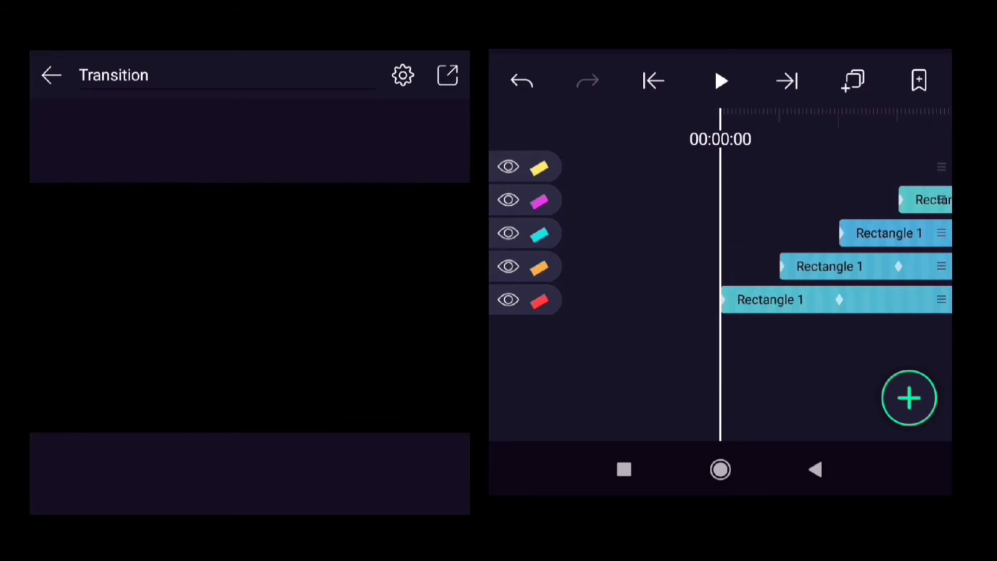
Select the five rectangles for grouping and preview playback
left_click(720, 81)
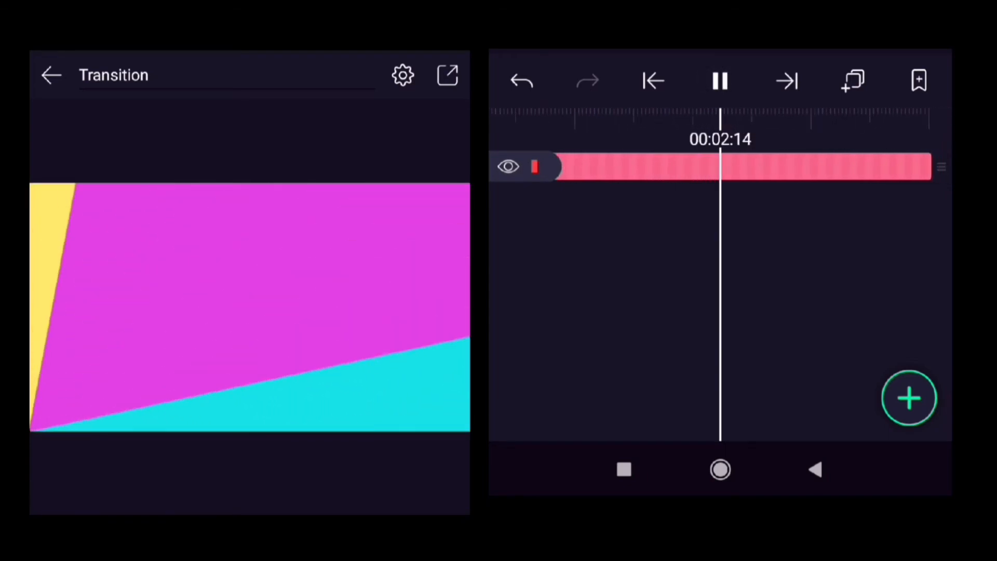
left_click(720, 80)
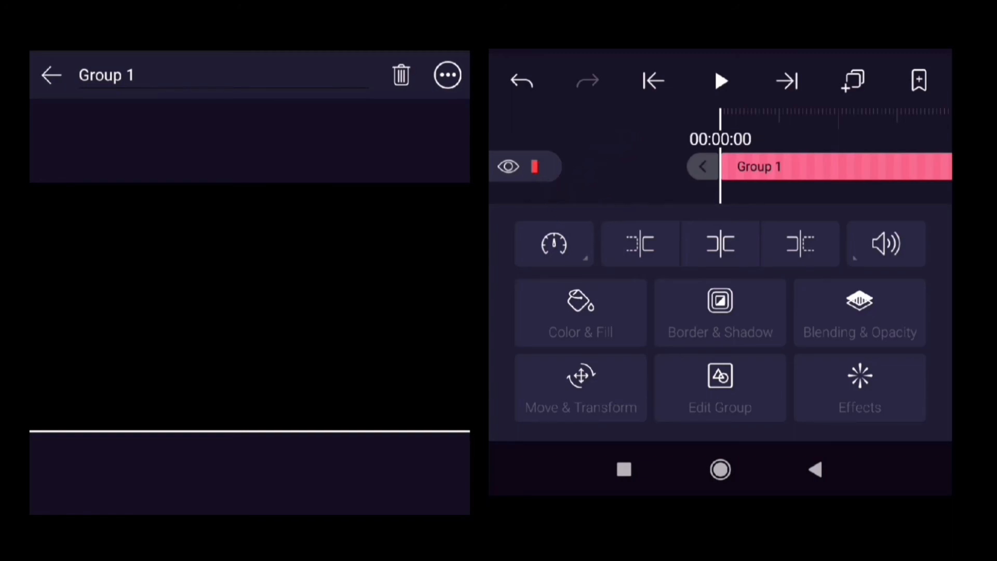
Set Group 1's playback speed slider to 2.25x
left_click(553, 244)
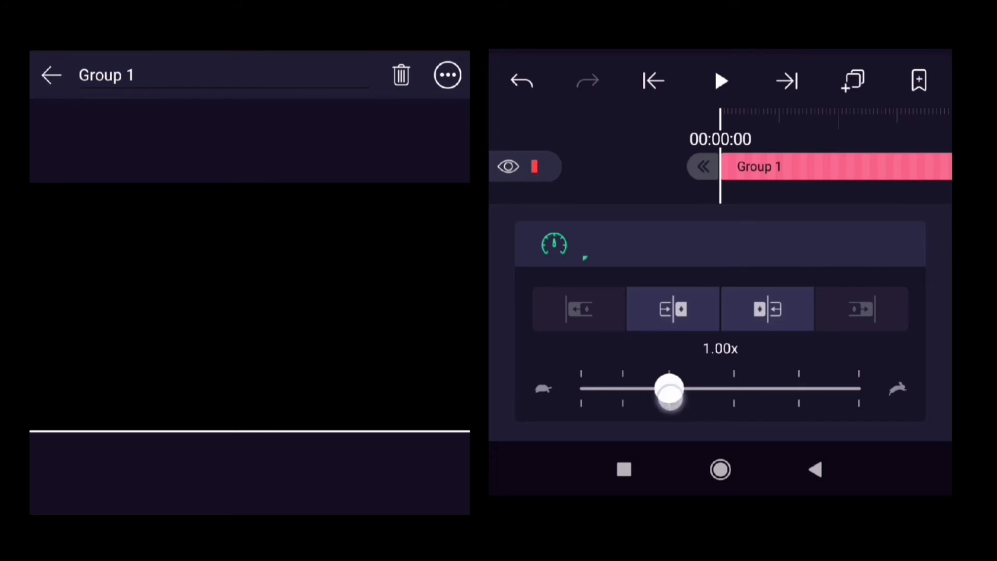
left_click_drag(668, 390, 710, 390)
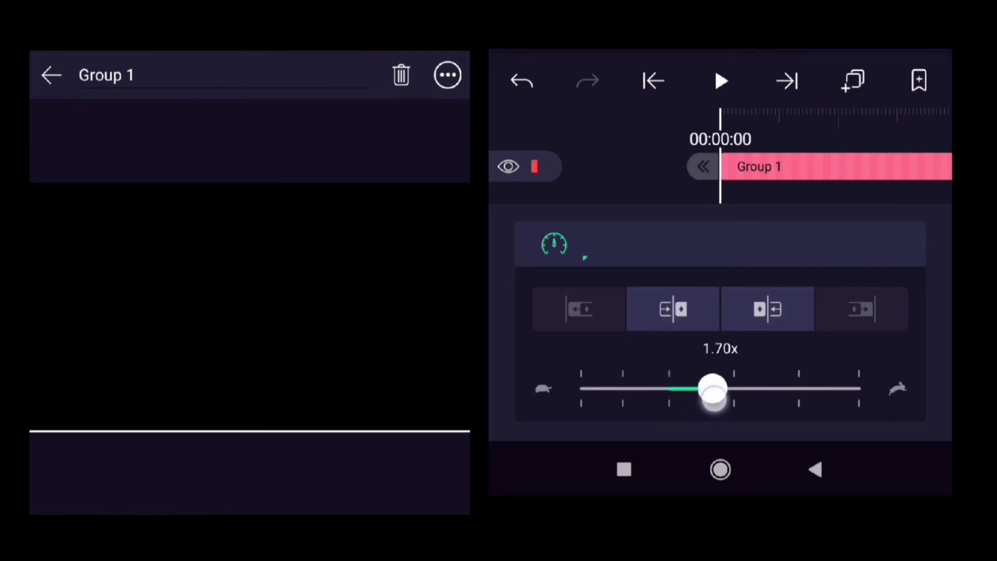
left_click_drag(711, 388, 614, 388)
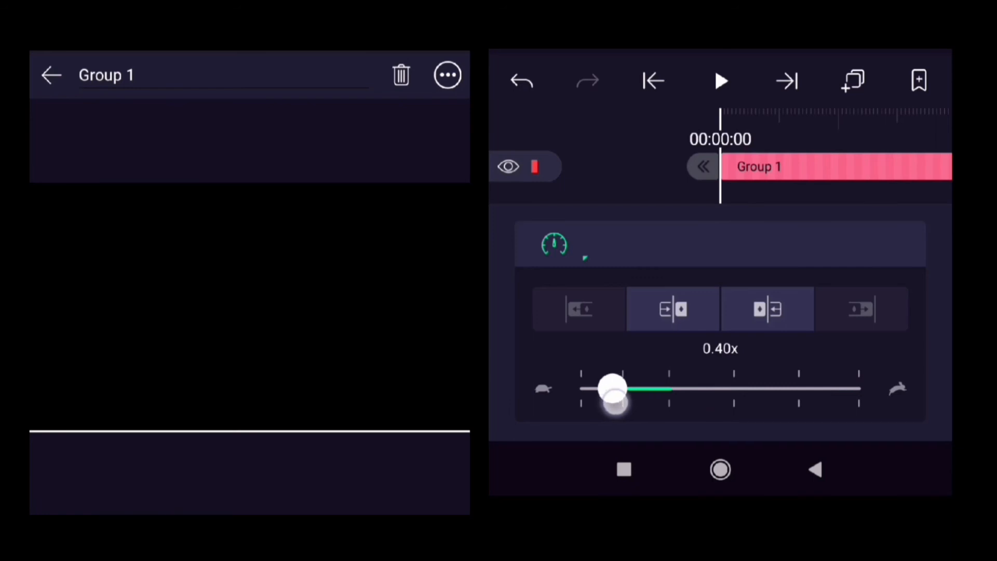
left_click_drag(612, 388, 679, 388)
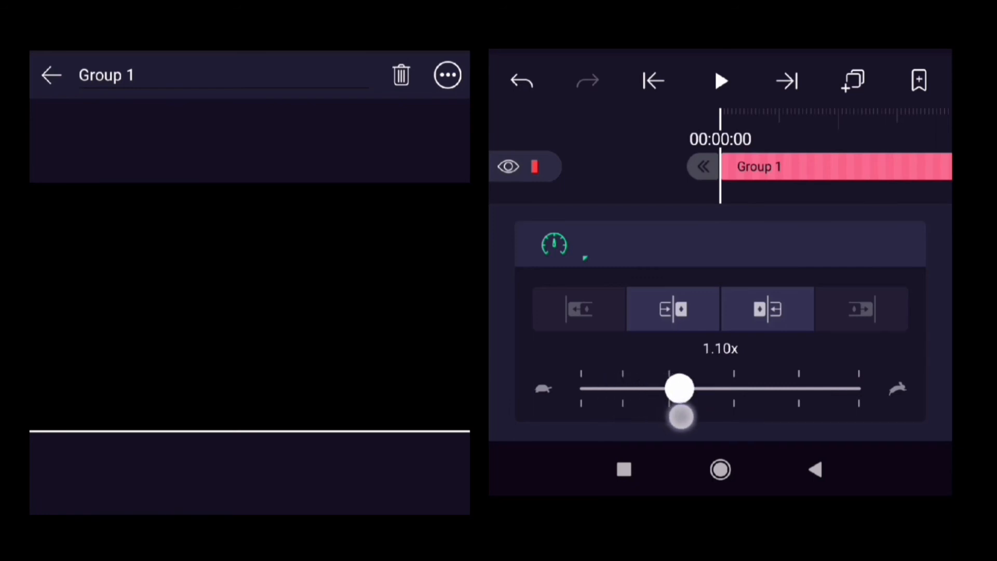
left_click_drag(679, 389, 734, 389)
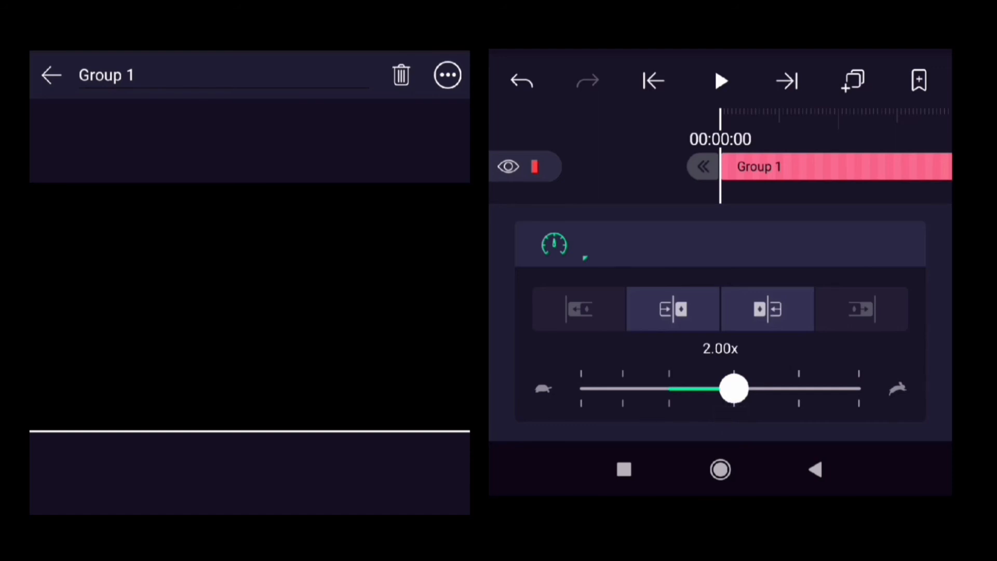
left_click(720, 81)
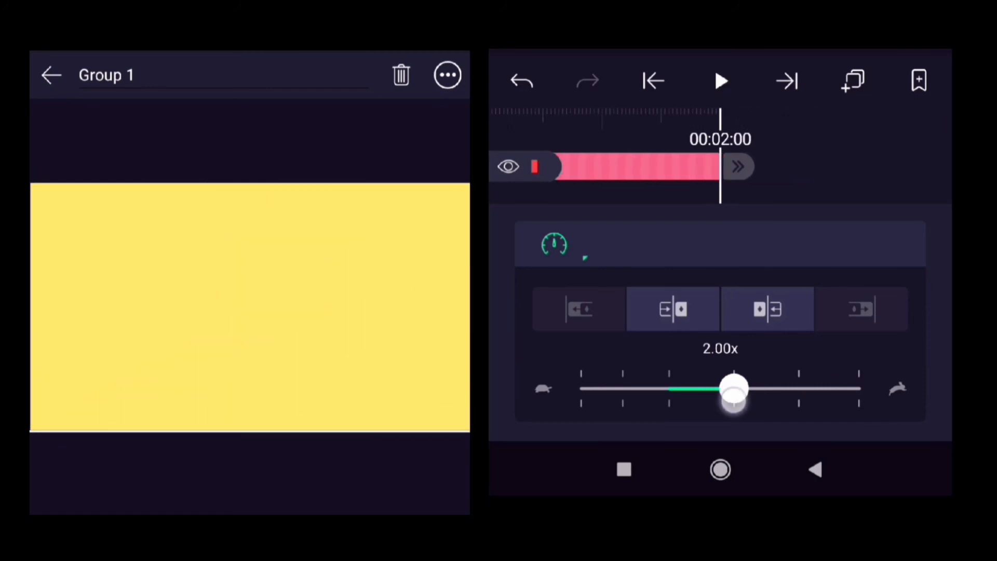
left_click_drag(733, 389, 752, 389)
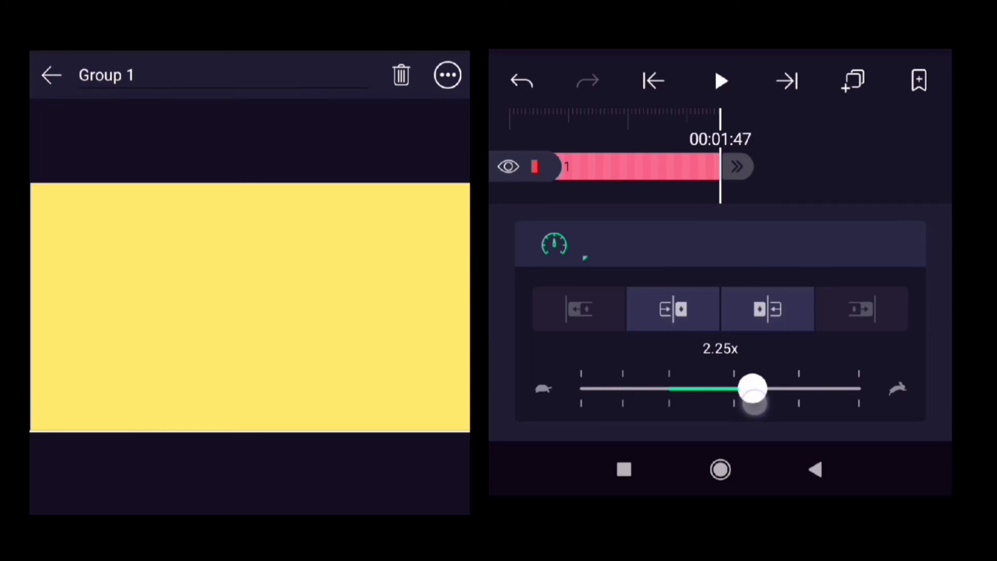
left_click(719, 81)
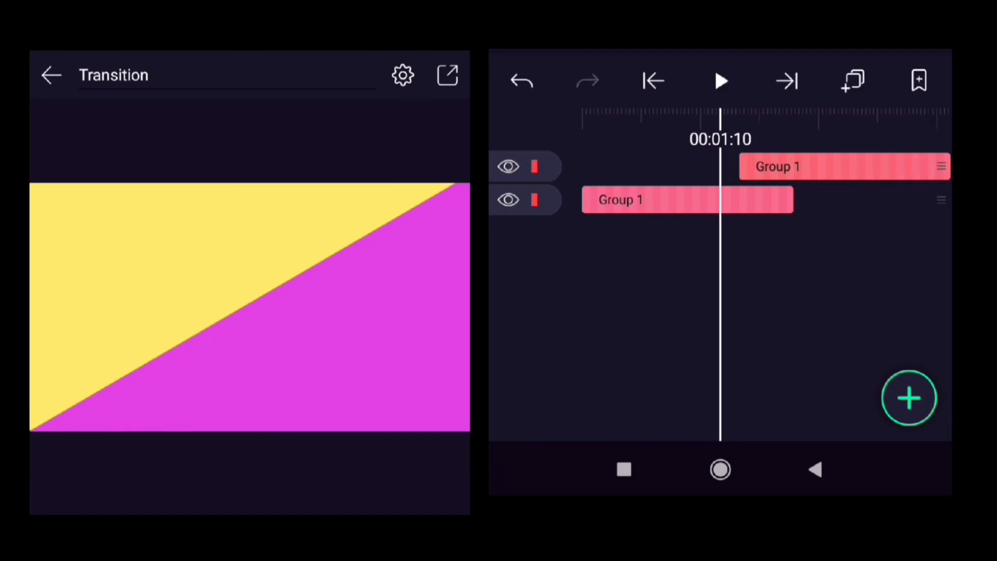
Play back the two overlapping Group 1 layers to preview the transition
left_click(720, 81)
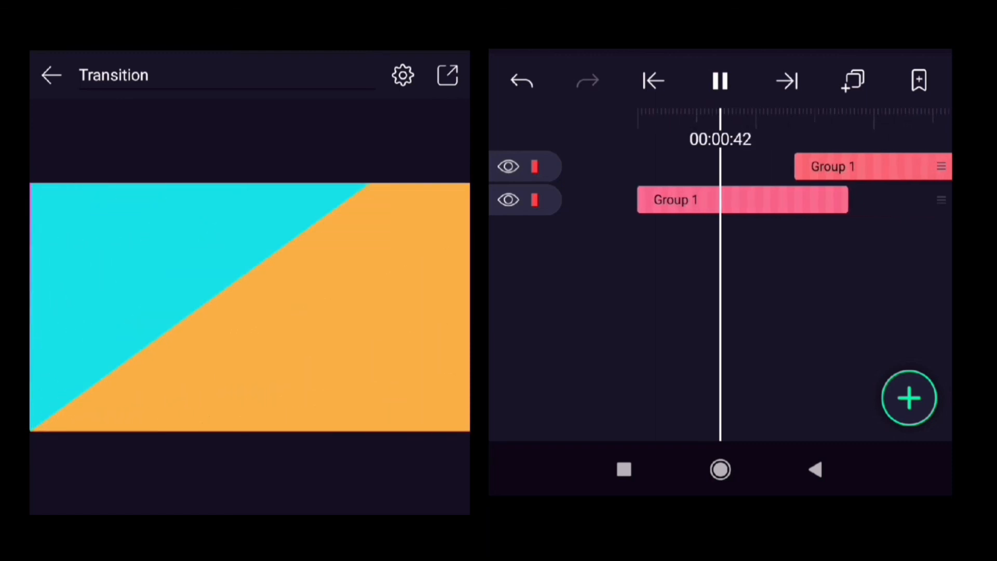